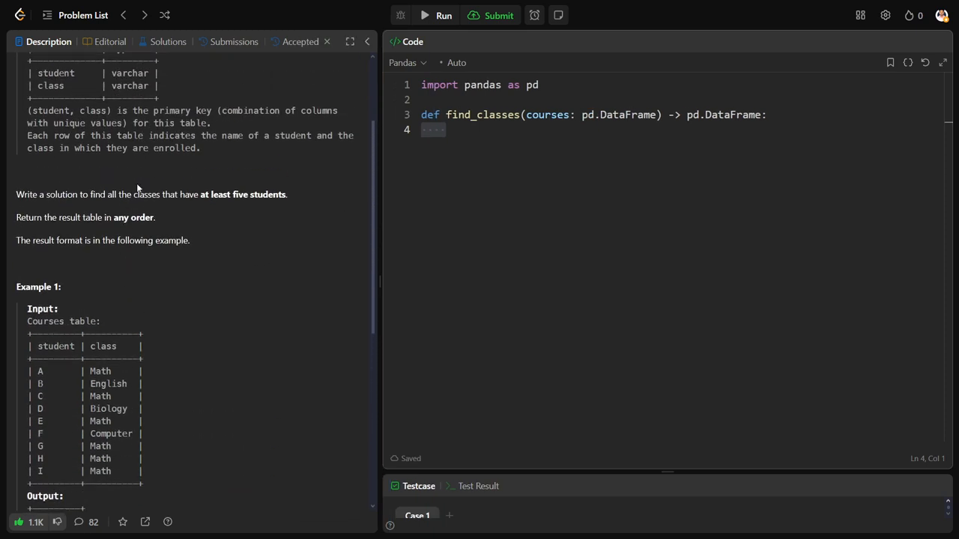
- Scroll through the example Courses table, selecting the word 'student'
{"action": "scroll", "scroll_direction": "down", "scroll_amount": 3}
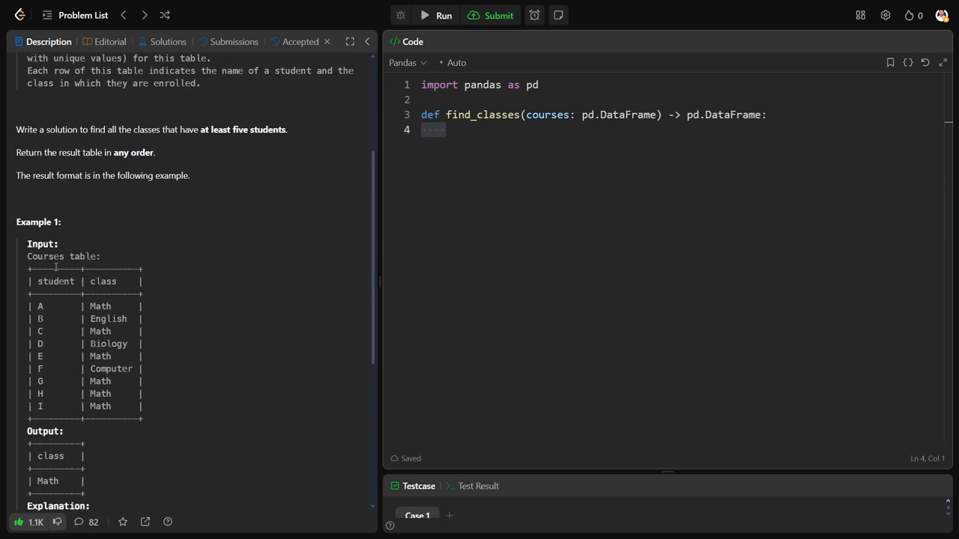
{"action": "mouse_move", "coordinate": [45, 281]}
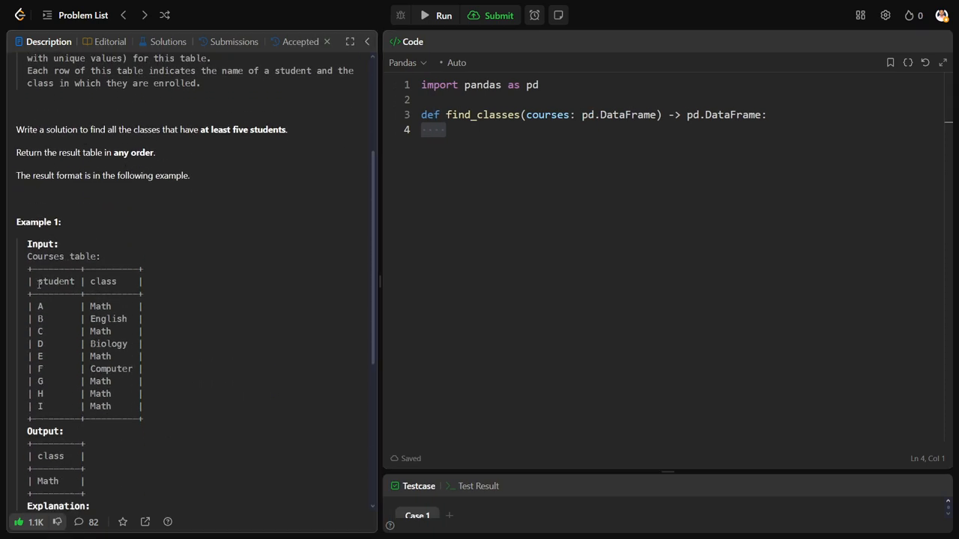
{"action": "double_click", "coordinate": [55, 281]}
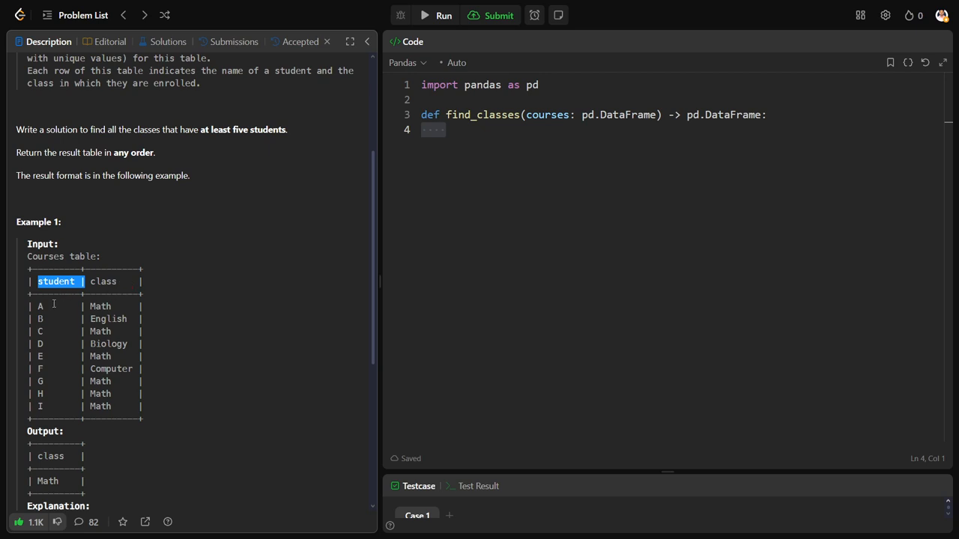
{"action": "scroll", "scroll_direction": "down", "scroll_amount": 3}
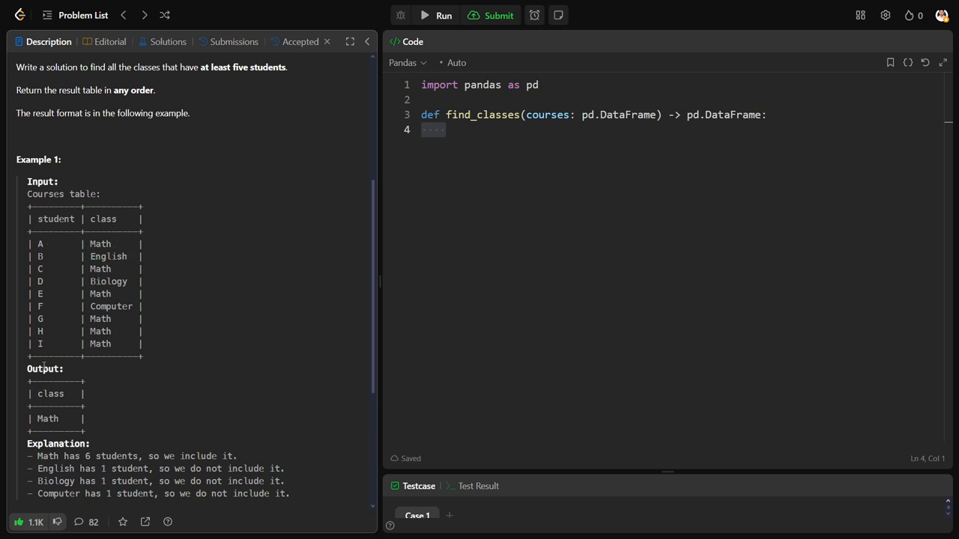
{"action": "scroll", "scroll_direction": "up", "scroll_amount": 3}
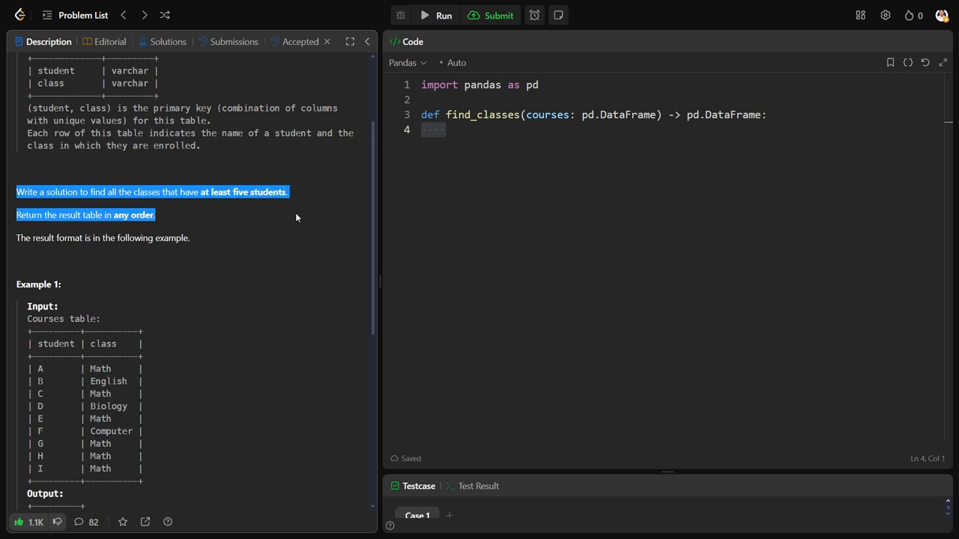
{"action": "scroll", "scroll_direction": "down", "scroll_amount": 3}
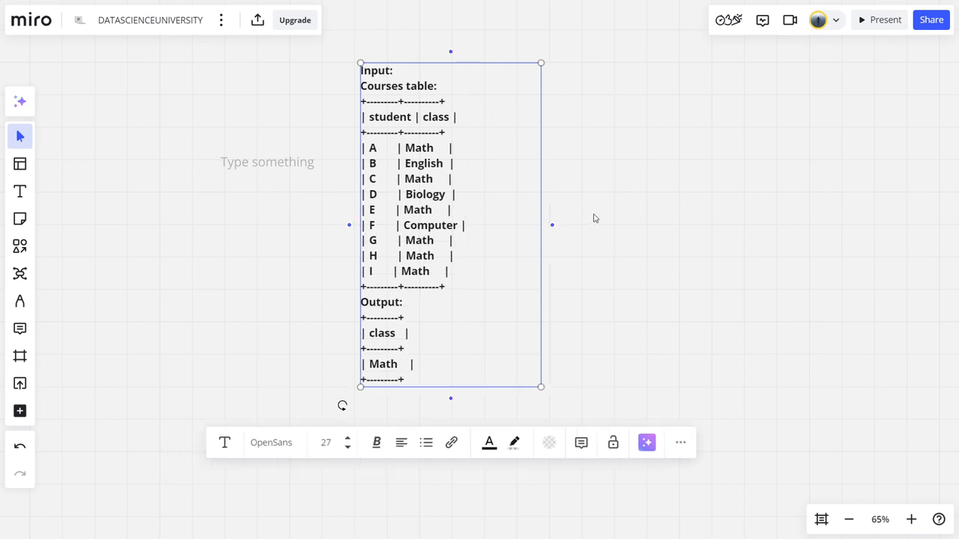
- Deselect the pasted table and choose the Pen tool with dark green ink
{"action": "left_click", "coordinate": [615, 216]}
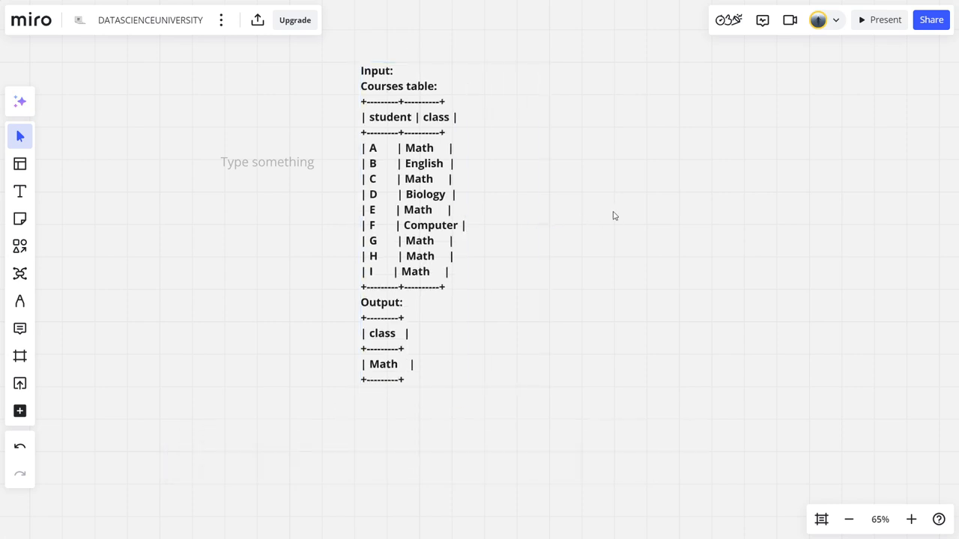
{"action": "left_click", "coordinate": [20, 300]}
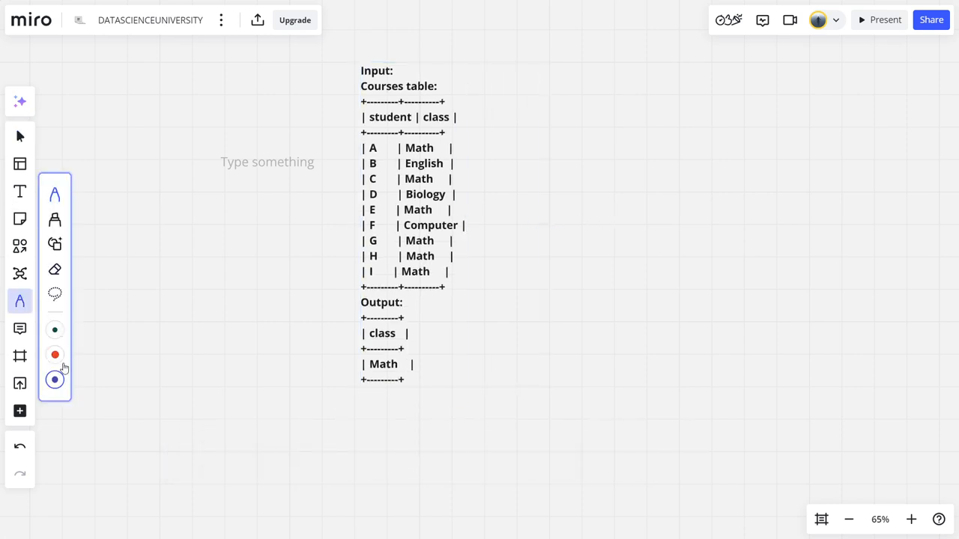
{"action": "left_click", "coordinate": [54, 330]}
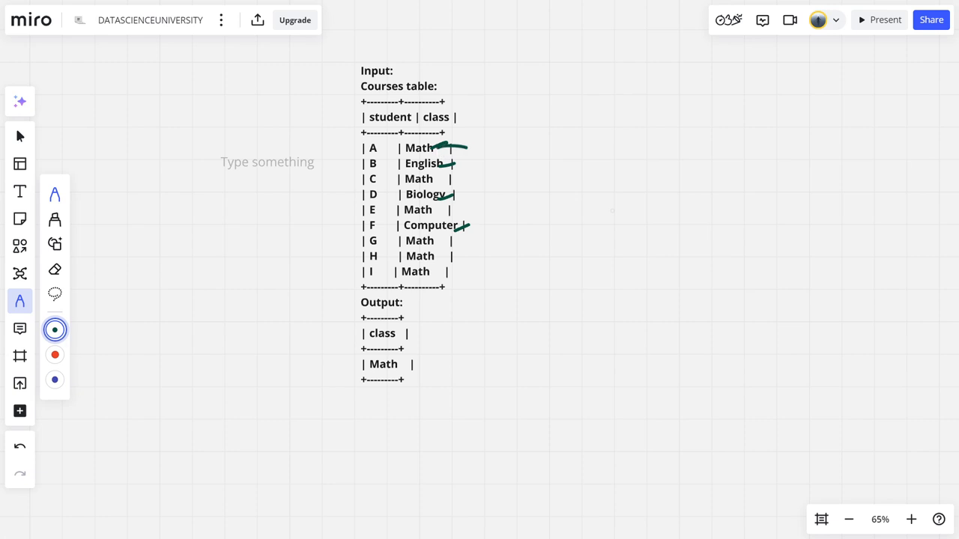
- Loop the Math rows together in green and write the Math tally of 6
{"action": "left_click_drag", "start_coordinate": [457, 146], "coordinate": [457, 203]}
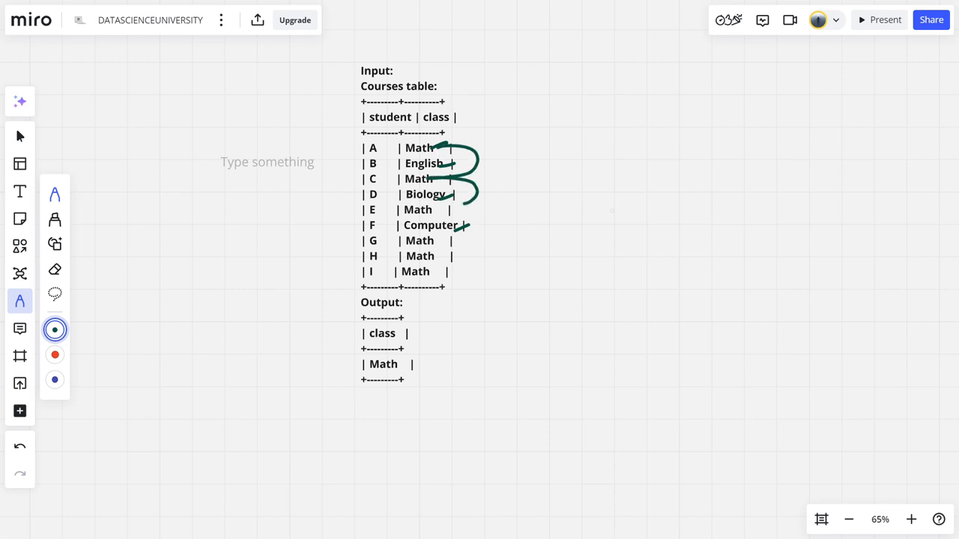
{"action": "left_click_drag", "start_coordinate": [476, 210], "coordinate": [476, 232]}
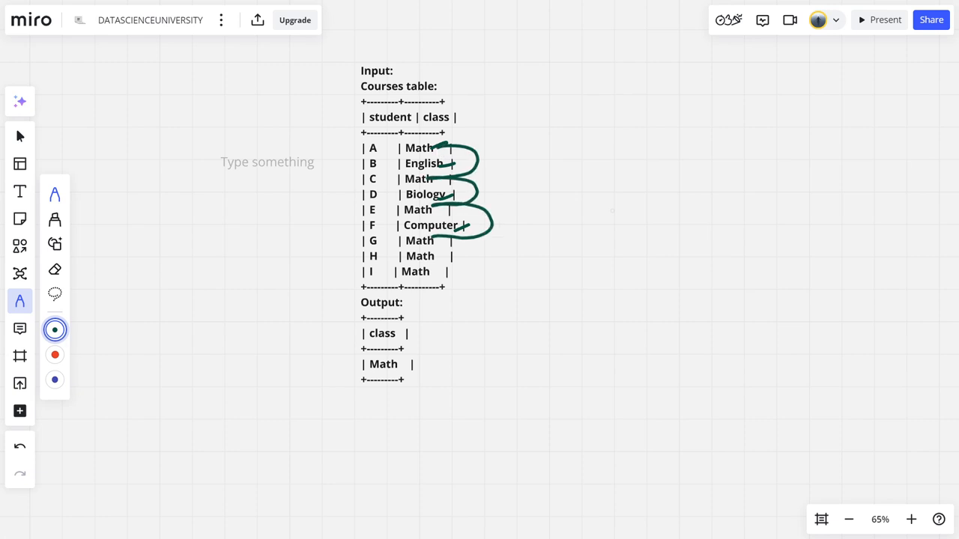
{"action": "left_click_drag", "start_coordinate": [465, 240], "coordinate": [449, 274]}
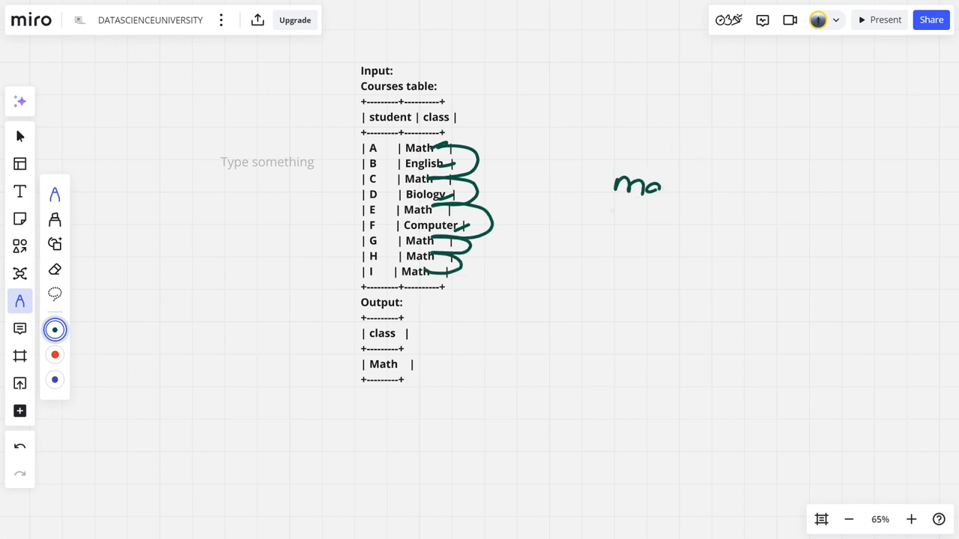
{"action": "left_click_drag", "start_coordinate": [674, 185], "coordinate": [730, 197]}
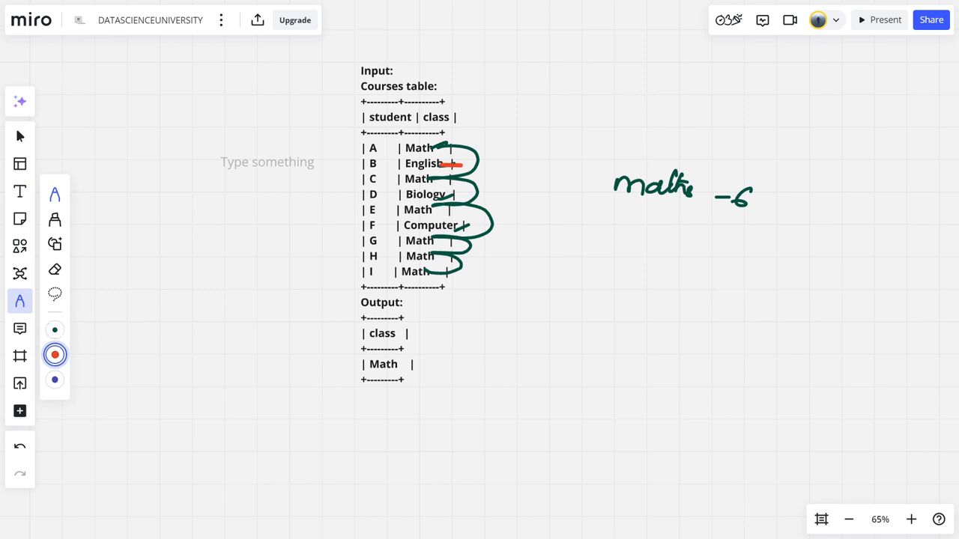
- Mark English in red, Computer in blue, Biology in pink, each with a tally of 1
{"action": "left_click_drag", "start_coordinate": [449, 163], "coordinate": [499, 178]}
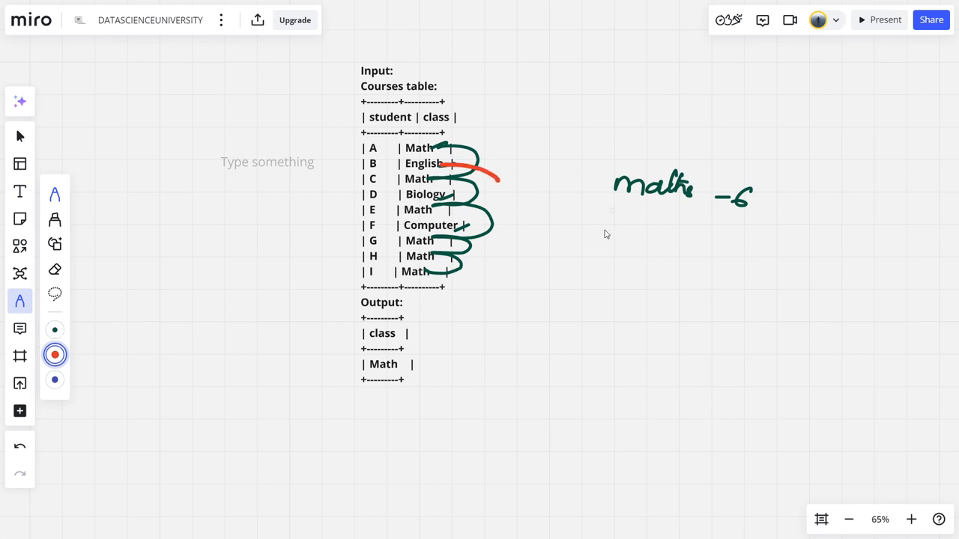
{"action": "left_click_drag", "start_coordinate": [604, 217], "coordinate": [652, 251]}
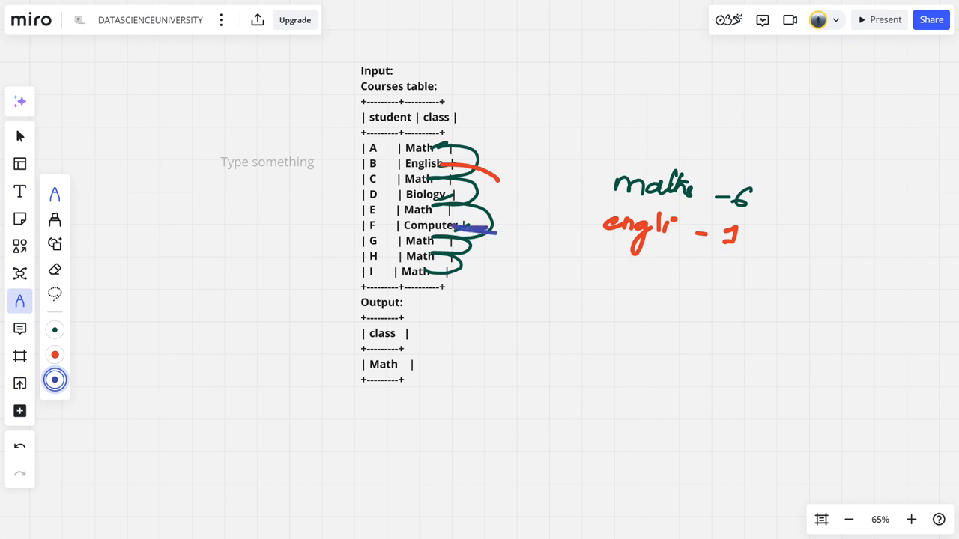
{"action": "left_click_drag", "start_coordinate": [600, 266], "coordinate": [630, 270]}
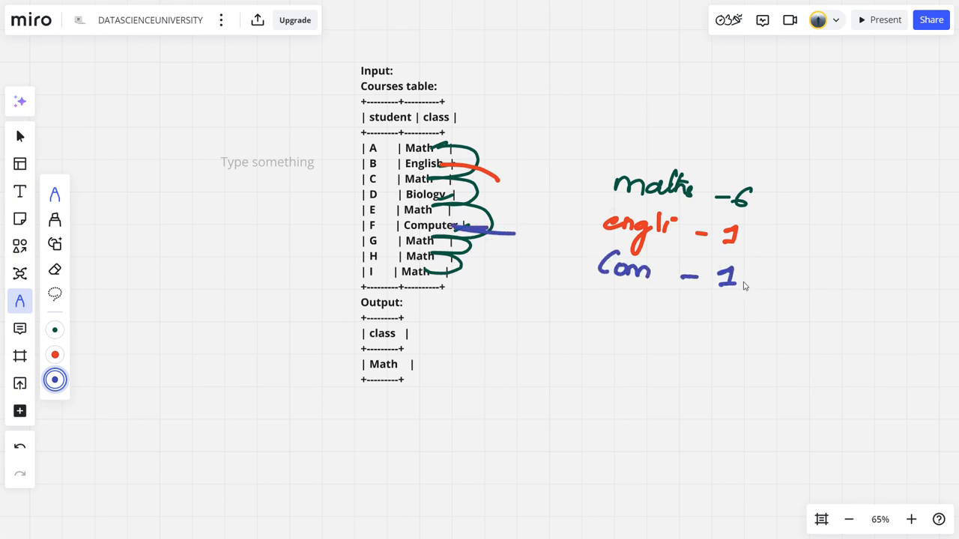
{"action": "left_click", "coordinate": [54, 380]}
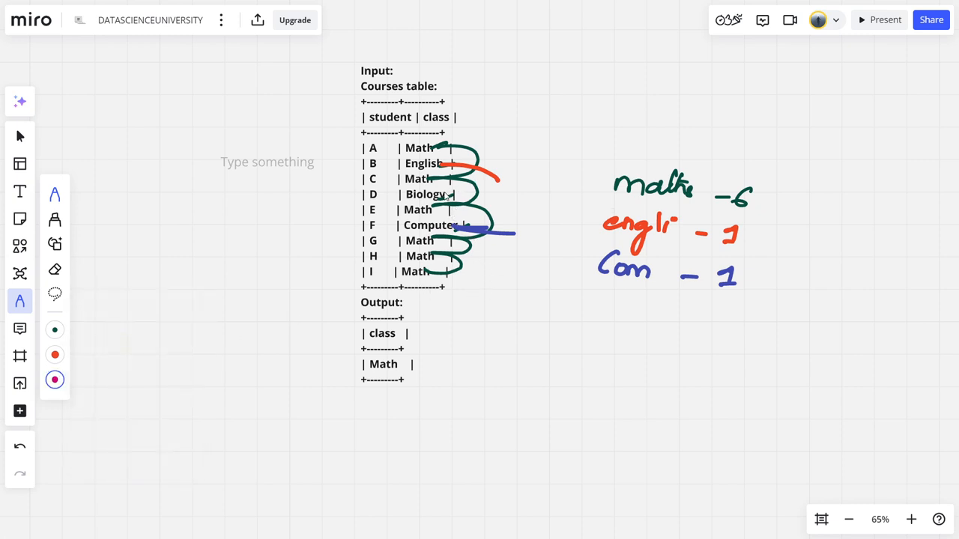
{"action": "left_click_drag", "start_coordinate": [450, 198], "coordinate": [517, 217]}
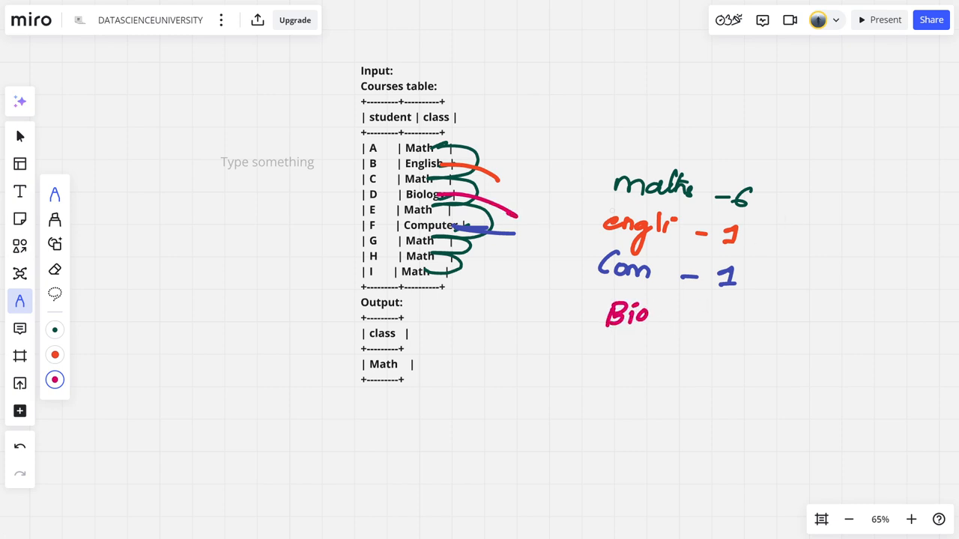
{"action": "left_click_drag", "start_coordinate": [671, 322], "coordinate": [723, 322]}
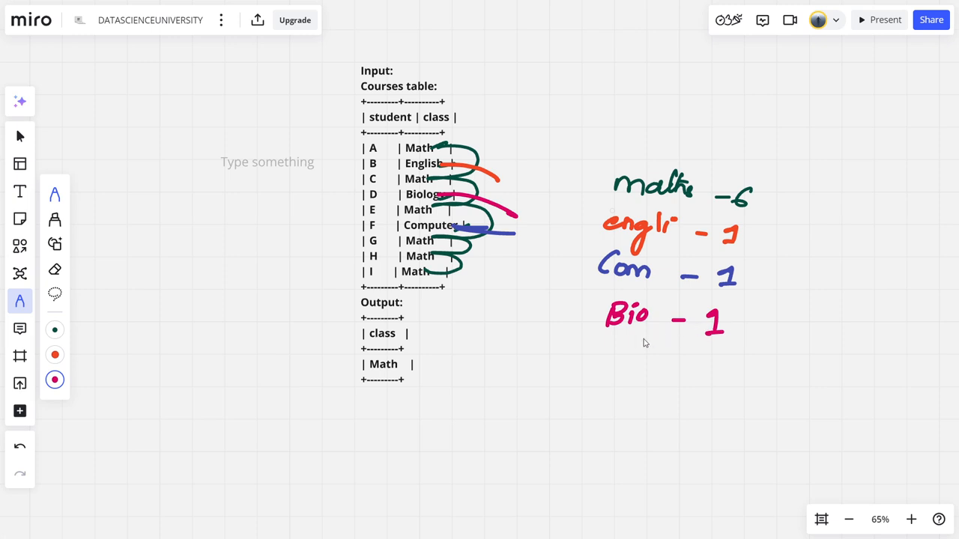
{"action": "mouse_move", "coordinate": [523, 258]}
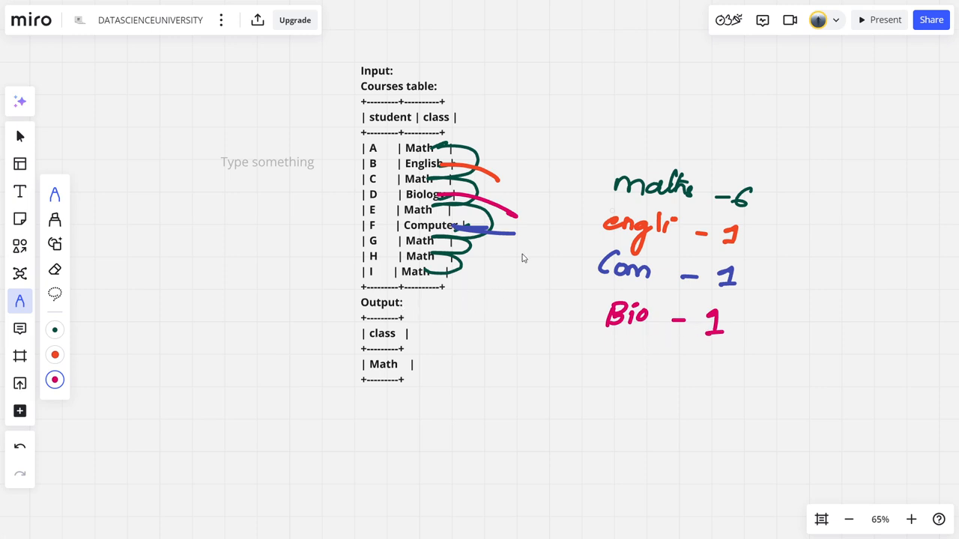
{"action": "mouse_move", "coordinate": [615, 191]}
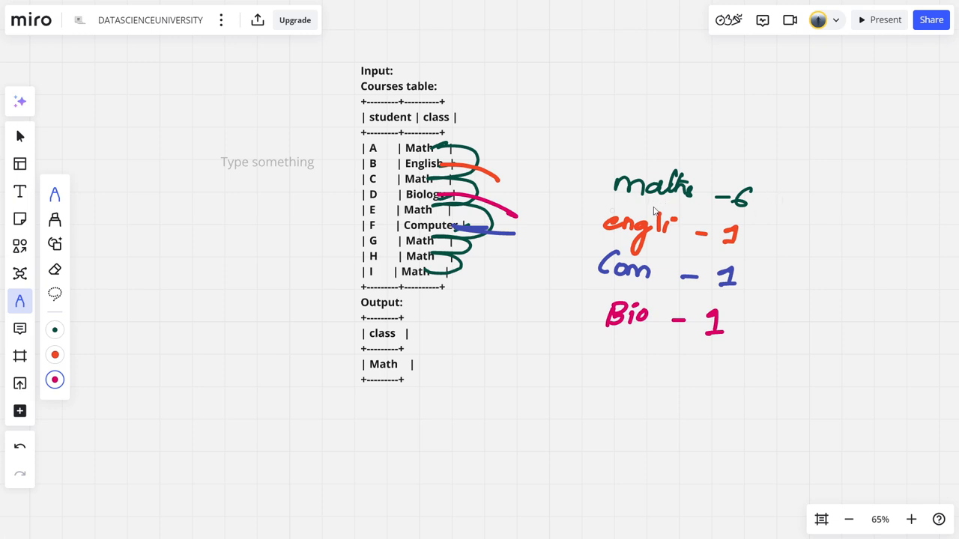
- Circle the Math tally and output, bracket and underline the tallies, and circle S2
{"action": "left_click_drag", "start_coordinate": [613, 203], "coordinate": [784, 210]}
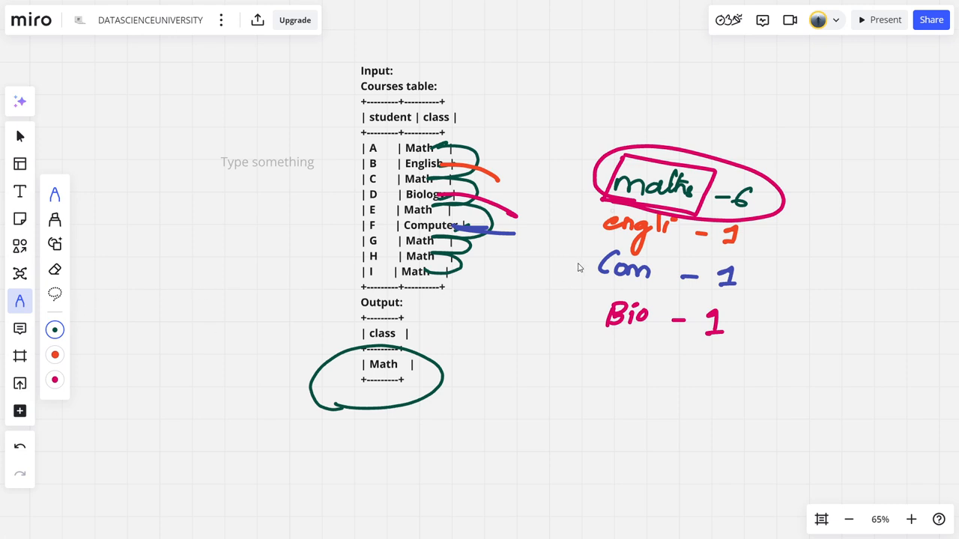
{"action": "left_click_drag", "start_coordinate": [498, 258], "coordinate": [532, 251]}
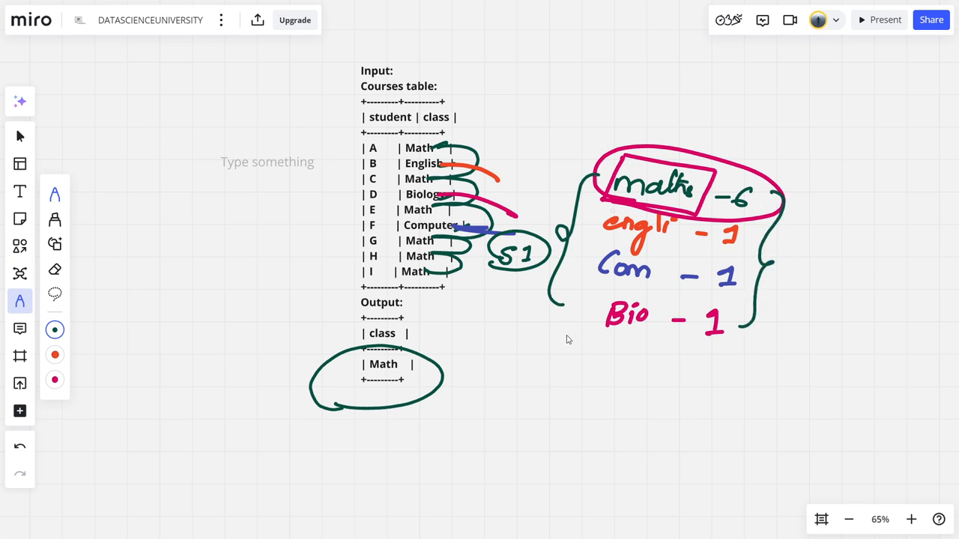
{"action": "left_click_drag", "start_coordinate": [560, 339], "coordinate": [737, 367]}
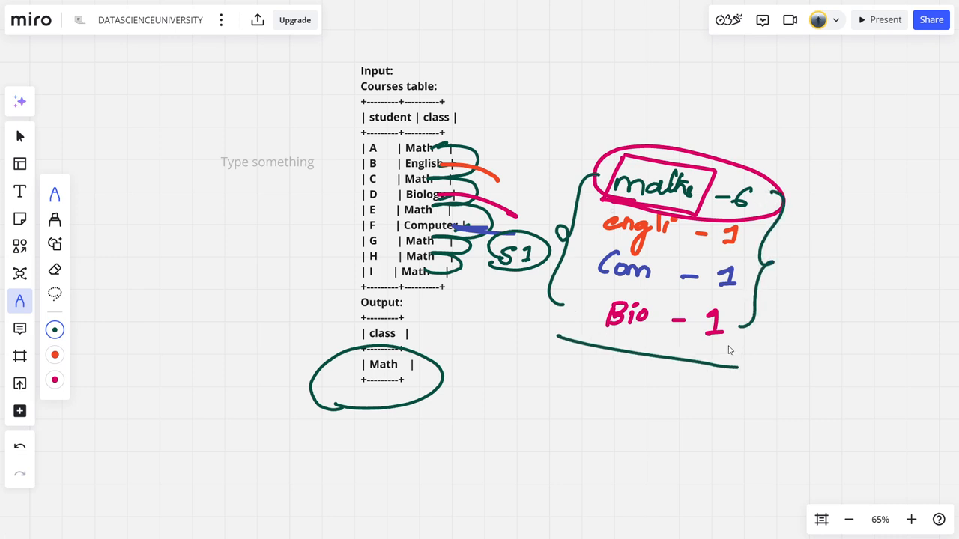
{"action": "mouse_move", "coordinate": [799, 294]}
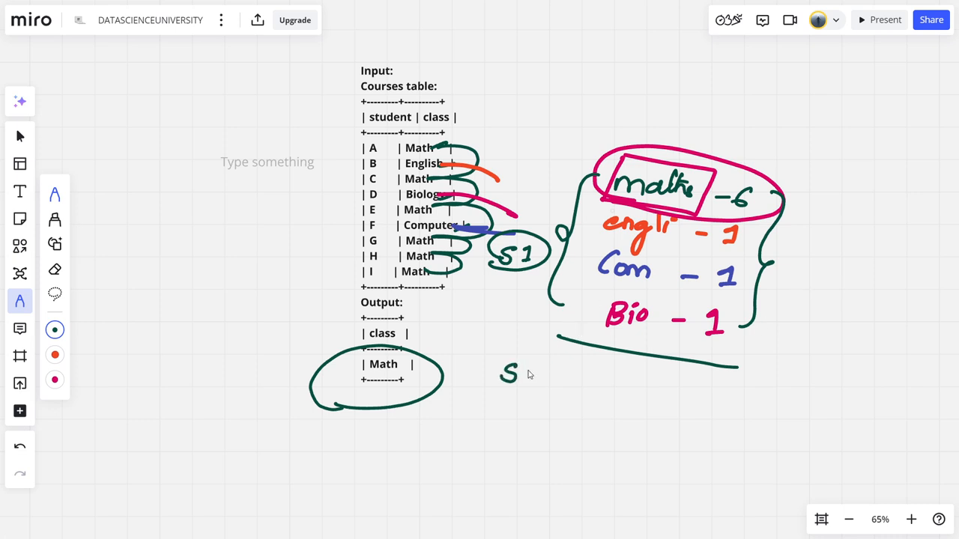
{"action": "left_click_drag", "start_coordinate": [494, 367], "coordinate": [540, 385]}
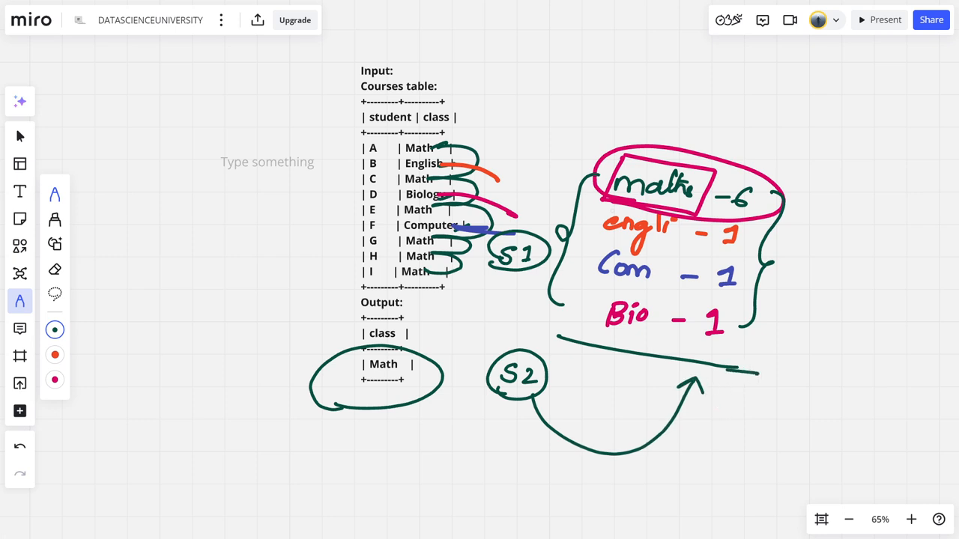
{"action": "left_click_drag", "start_coordinate": [708, 423], "coordinate": [757, 416]}
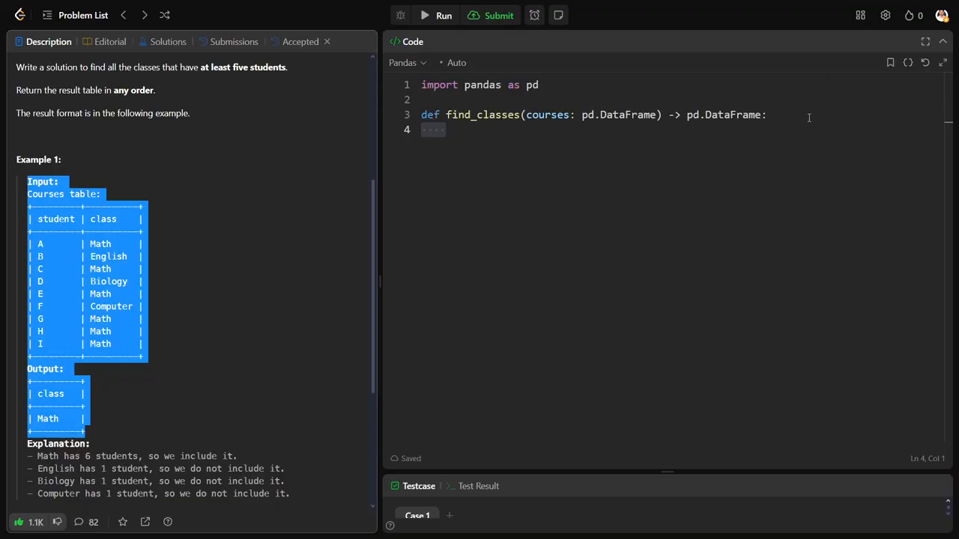
- Under a # STEP1 comment, return df.groupby(by="class").size() and run it
{"action": "type", "text": "#"}
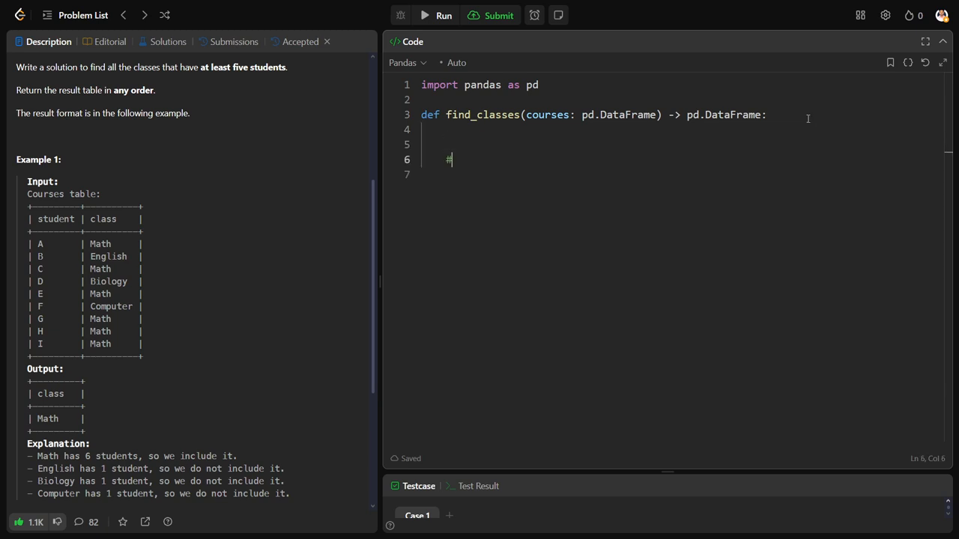
{"action": "type", "text": "STE"}
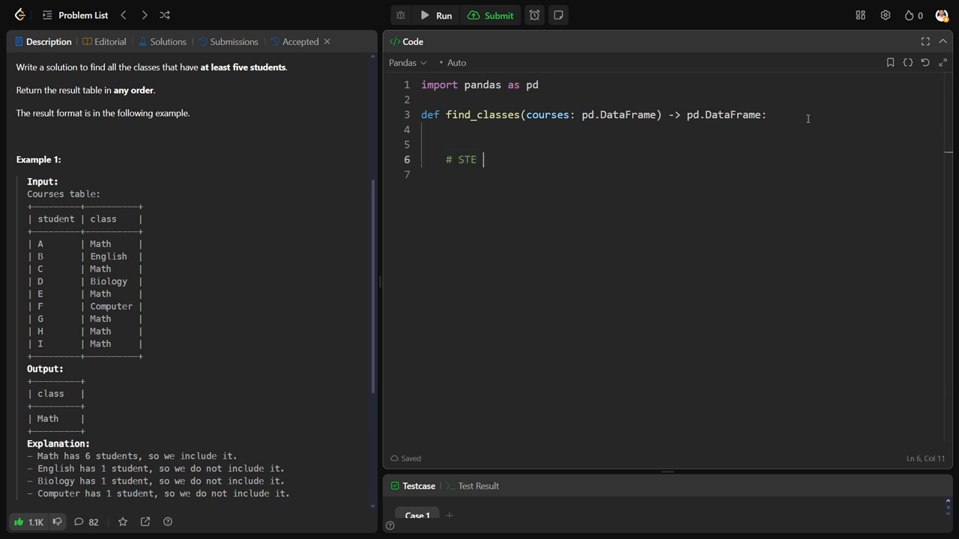
{"action": "type", "text": "P1"}
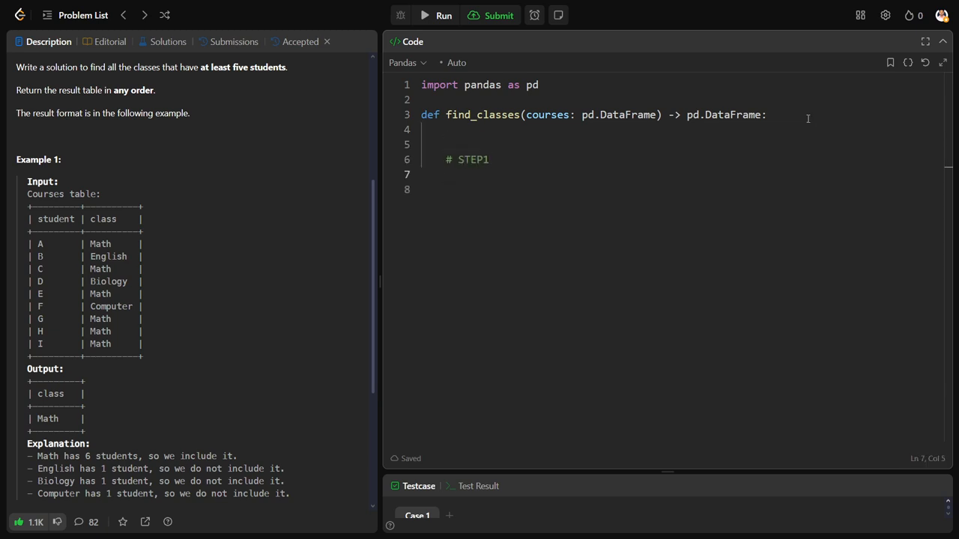
{"action": "type", "text": "re"}
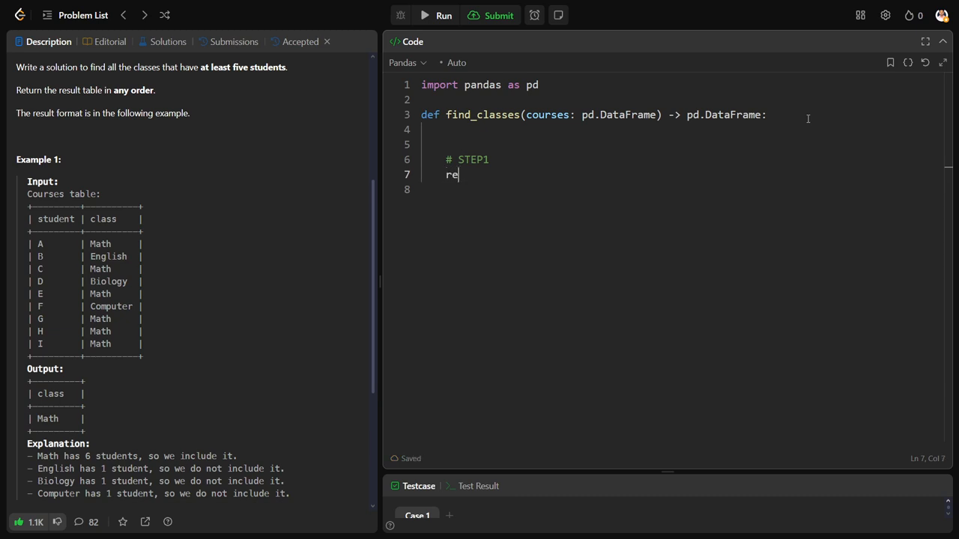
{"action": "type", "text": "turn df."}
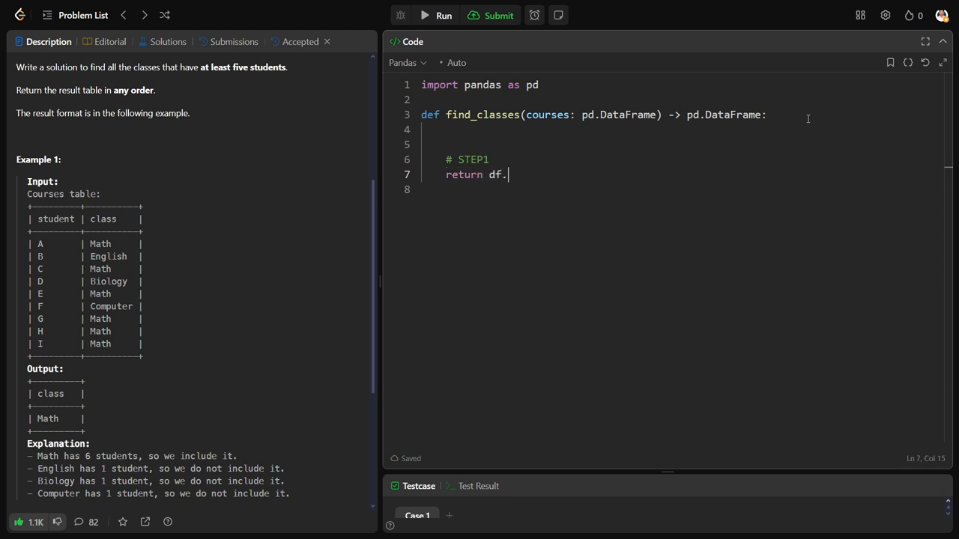
{"action": "type", "text": "groupby"}
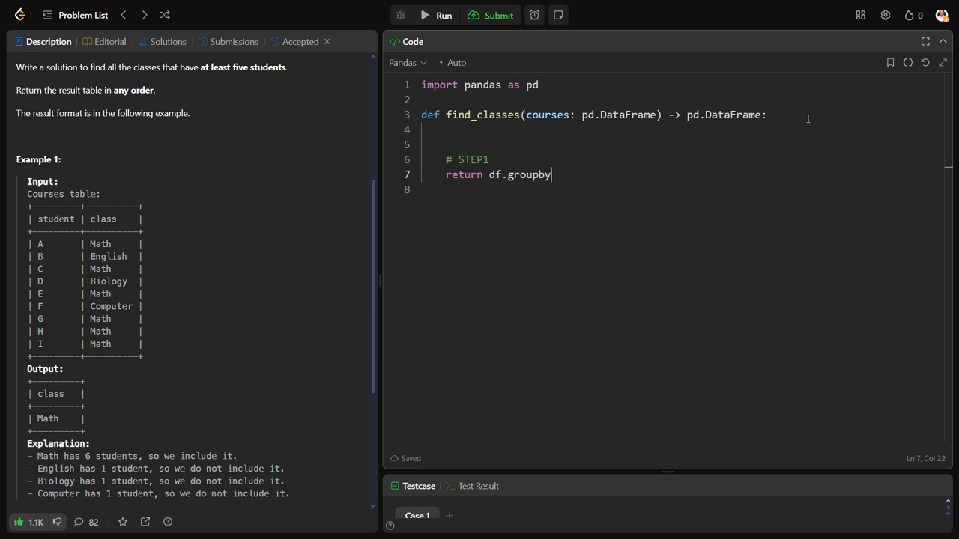
{"action": "type", "text": "(name)"}
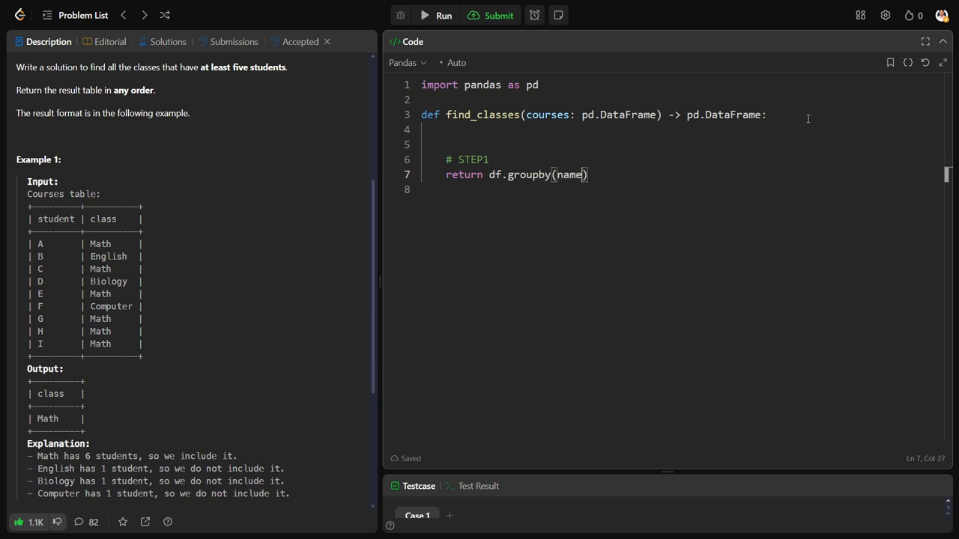
{"action": "type", "text": "by="}
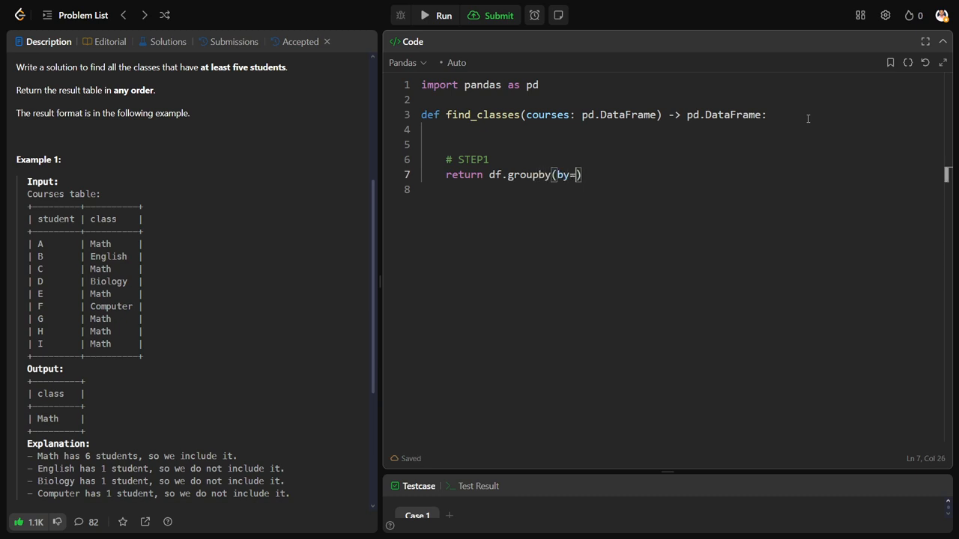
{"action": "type", "text": "\"class\""}
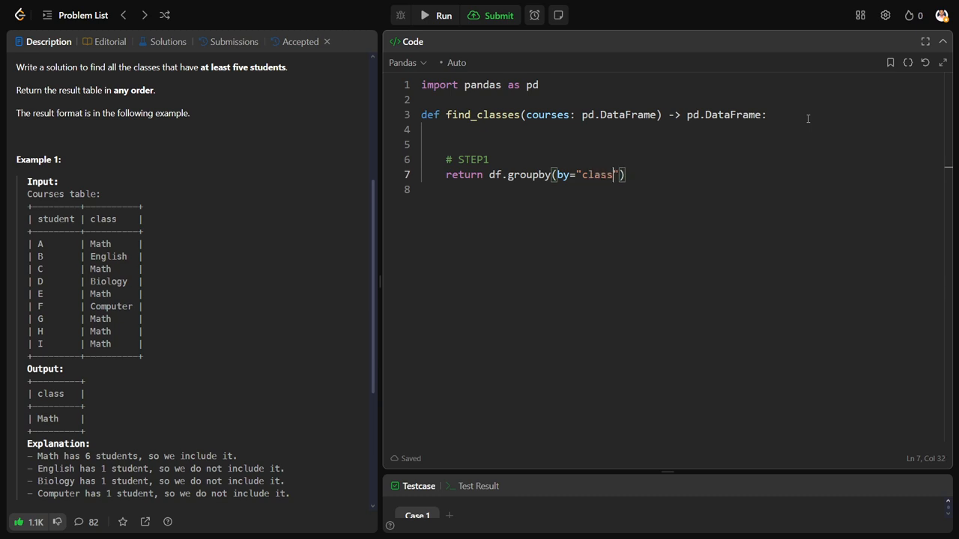
{"action": "type", "text": ".s"}
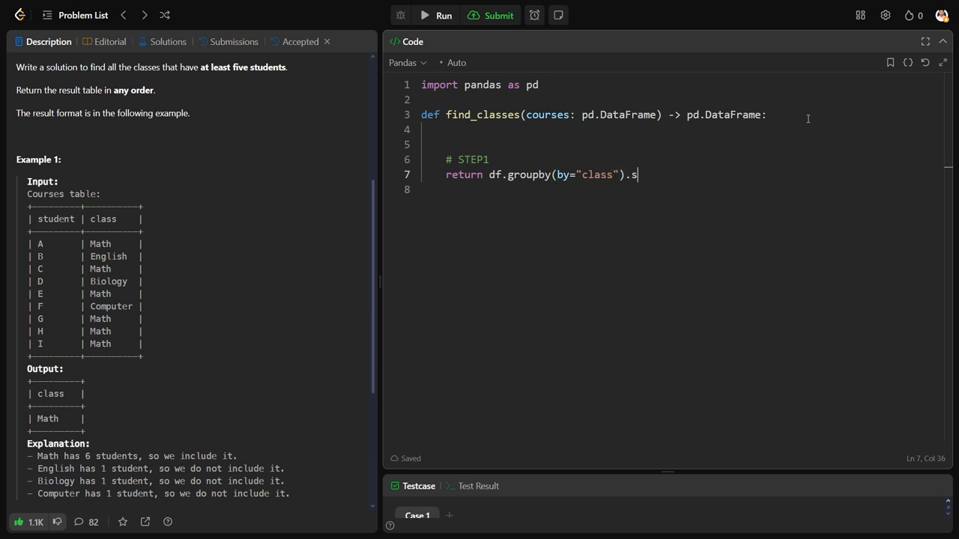
{"action": "type", "text": "ize()"}
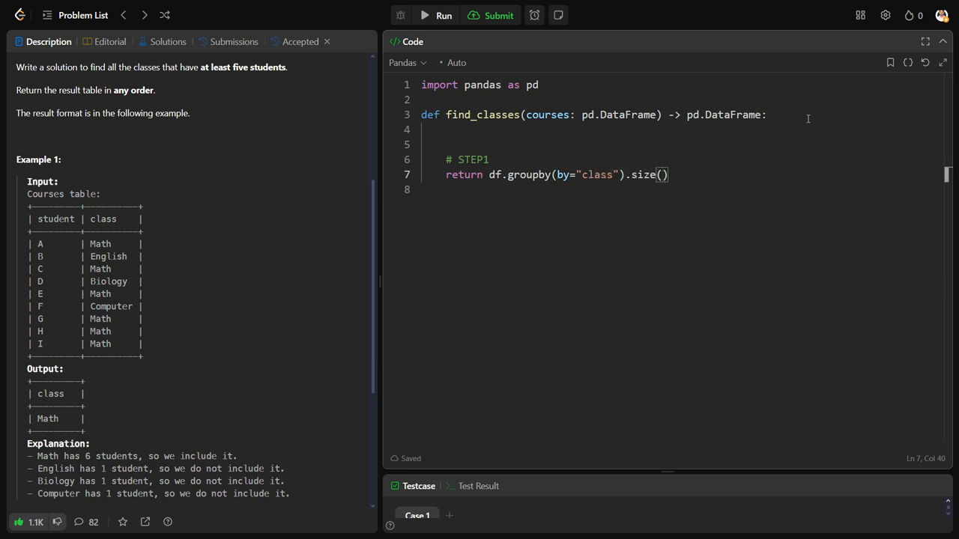
{"action": "left_click", "coordinate": [498, 15]}
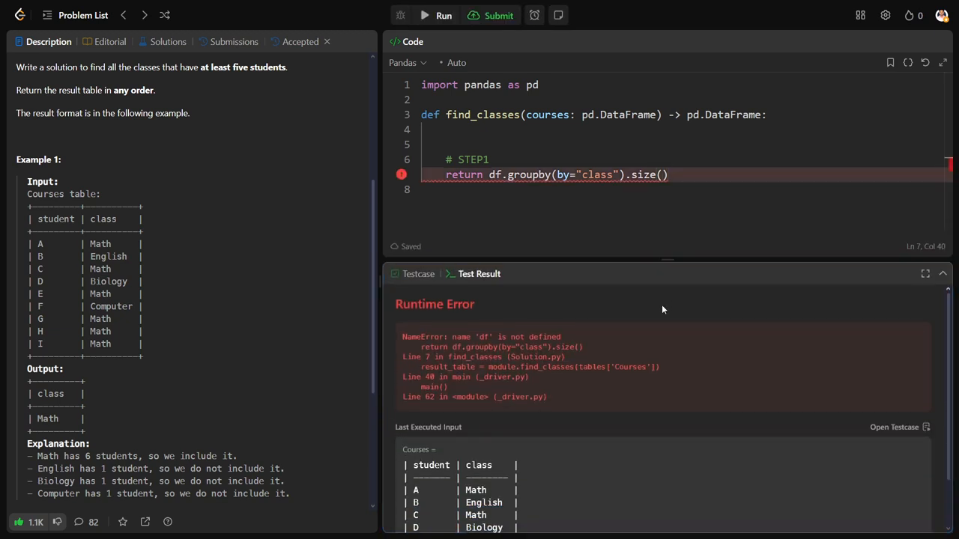
- Replace df with courses, append .reset_index(name="ct"), and rerun
{"action": "double_click", "coordinate": [547, 115]}
{"action": "type", "text": "courses"}
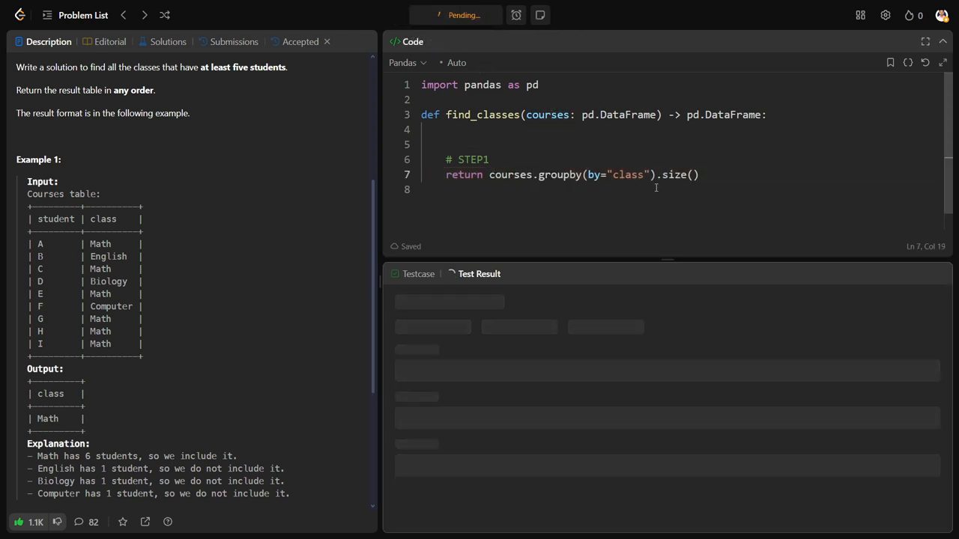
{"action": "left_click", "coordinate": [443, 15]}
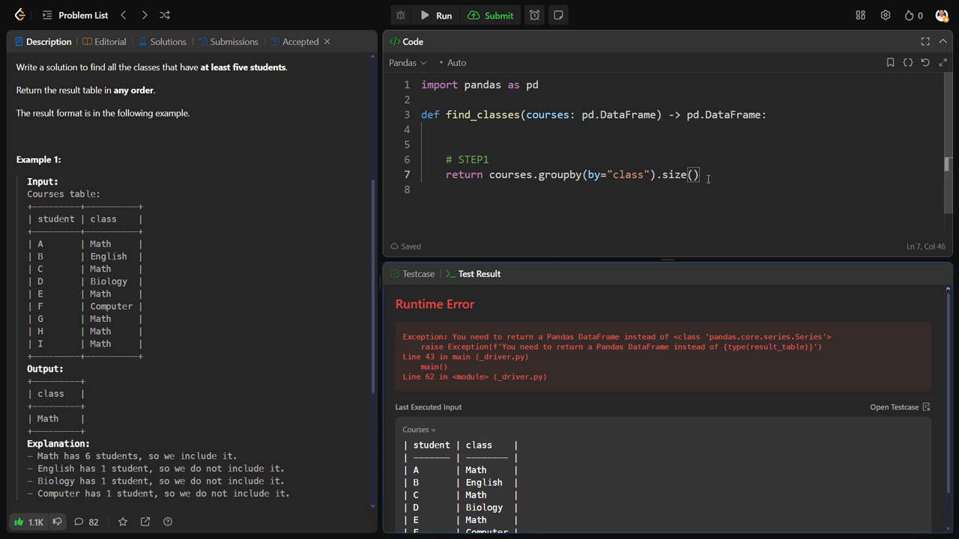
{"action": "type", "text": ".reset"}
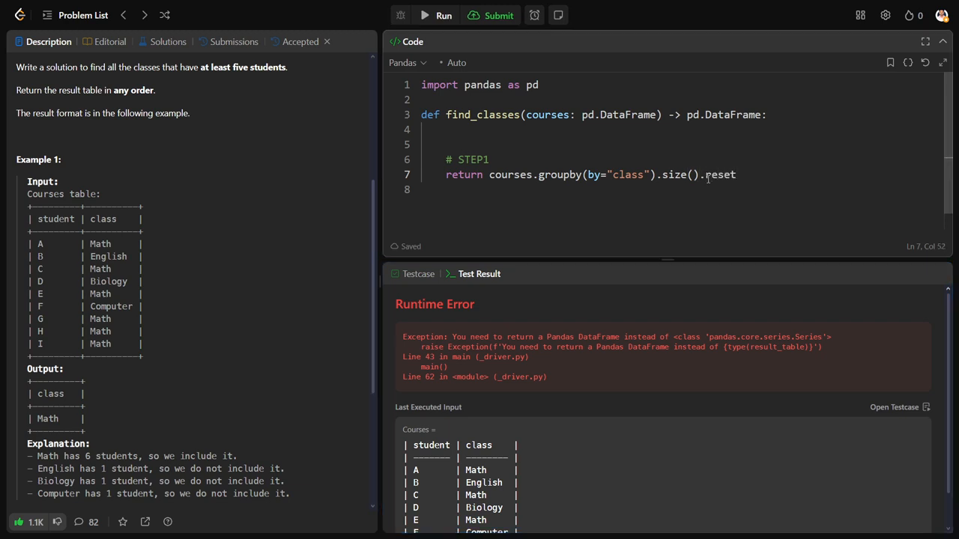
{"action": "type", "text": "_index()"}
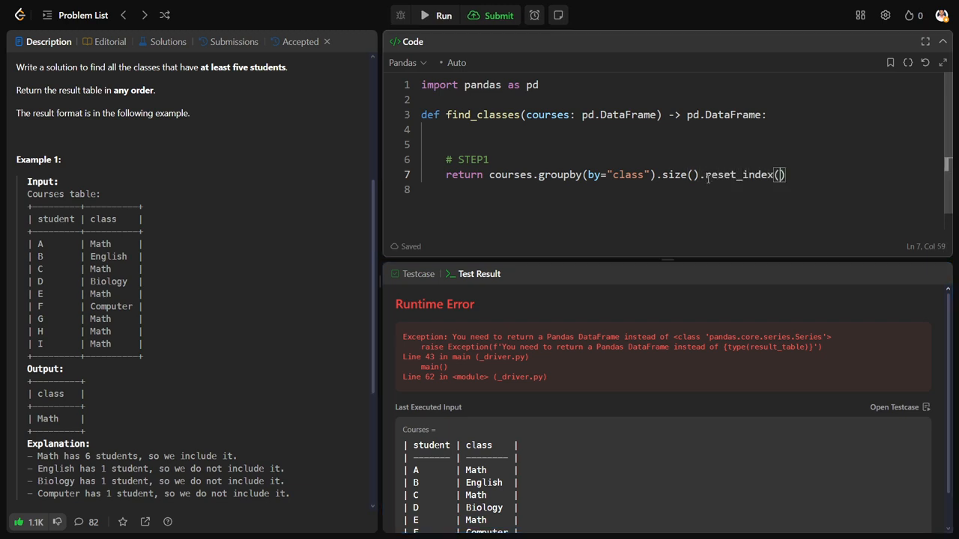
{"action": "left_click", "coordinate": [443, 15]}
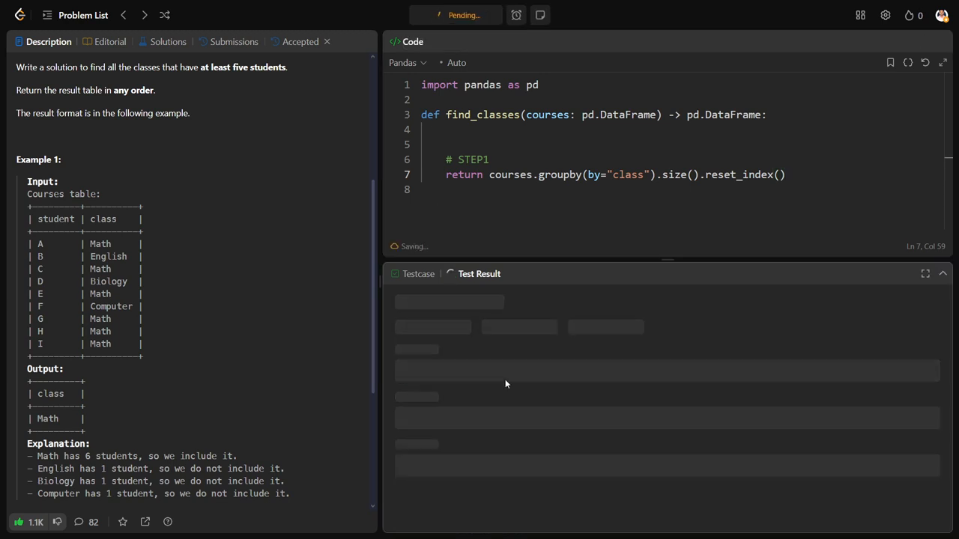
{"action": "left_click", "coordinate": [444, 15]}
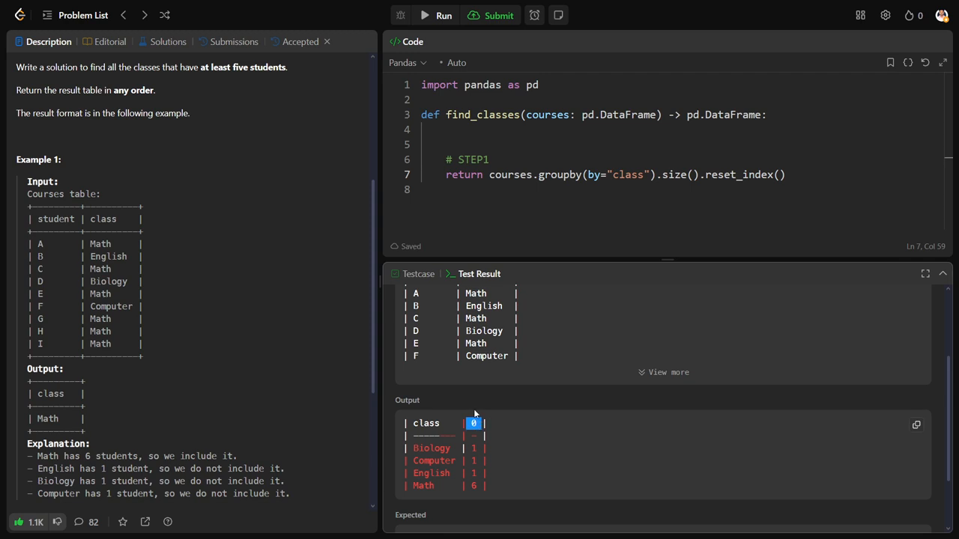
{"action": "type", "text": "ha"}
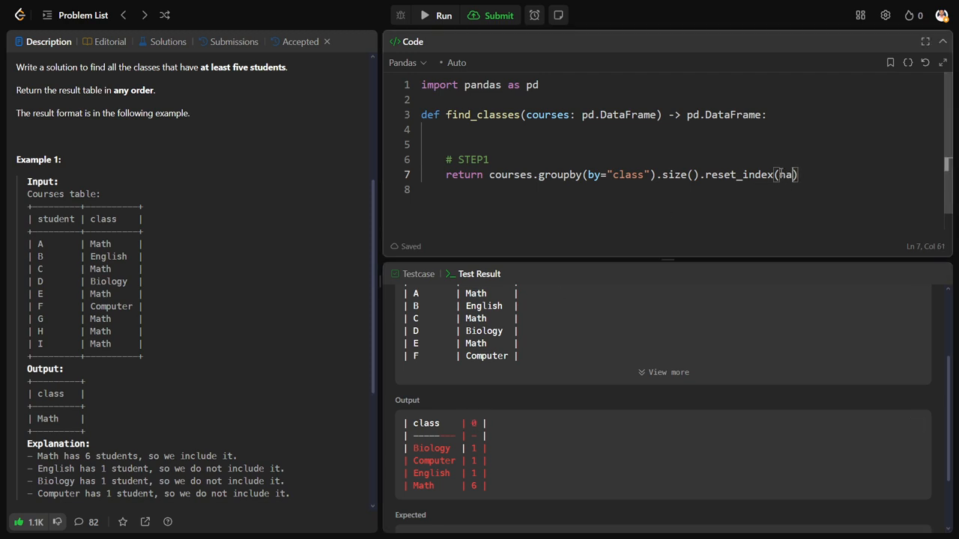
{"action": "type", "text": "name=\"\""}
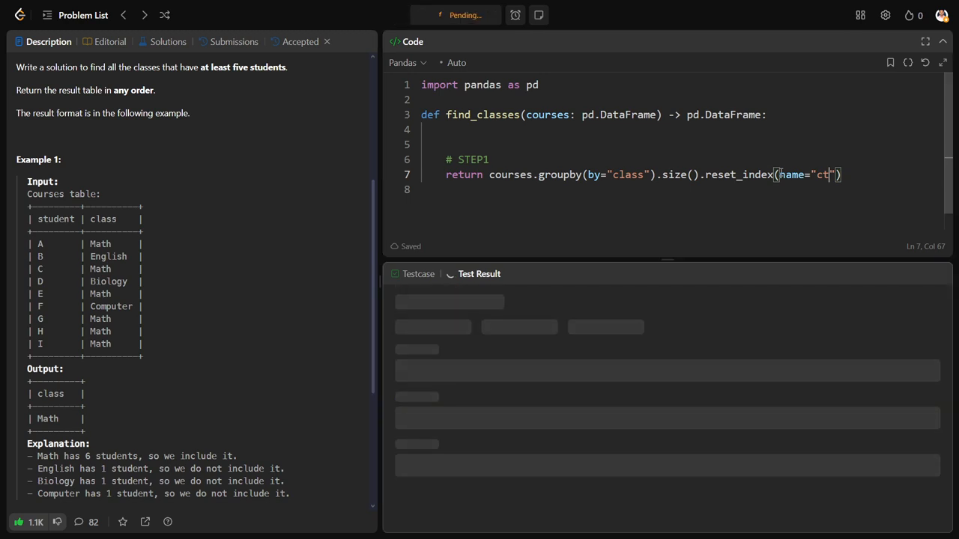
{"action": "left_click", "coordinate": [443, 15]}
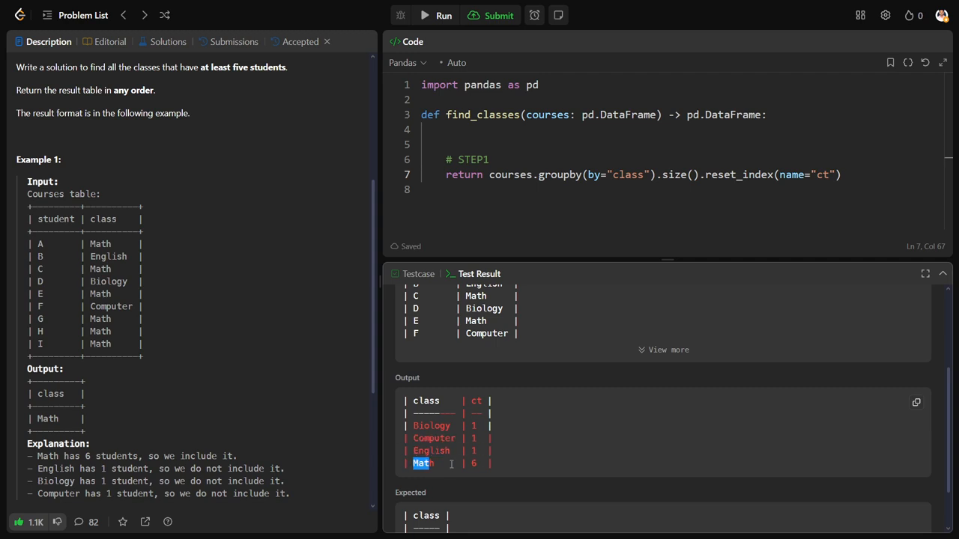
- Under a # step 2 comment, filter with df = df[df["ct"] >= 5], return df, and run
{"action": "double_click", "coordinate": [465, 174]}
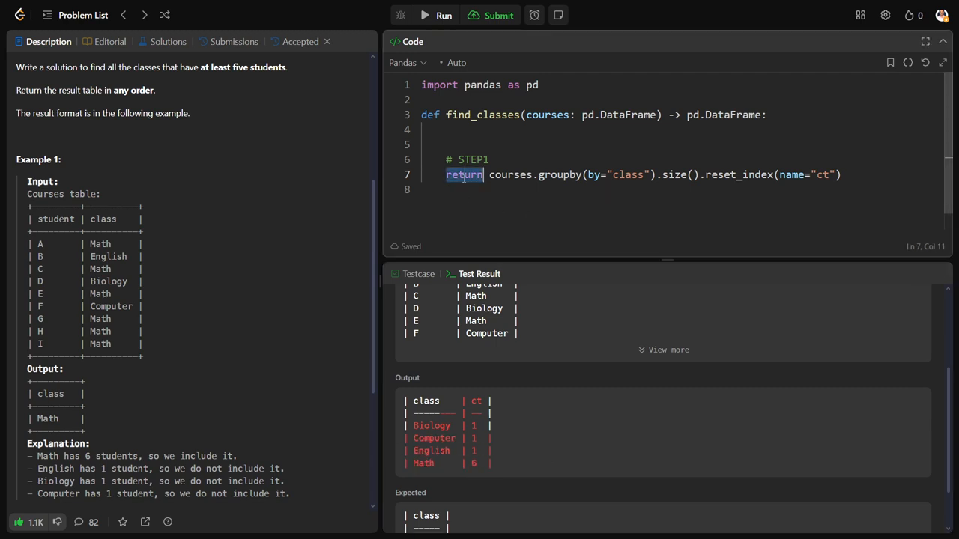
{"action": "type", "text": "df ="}
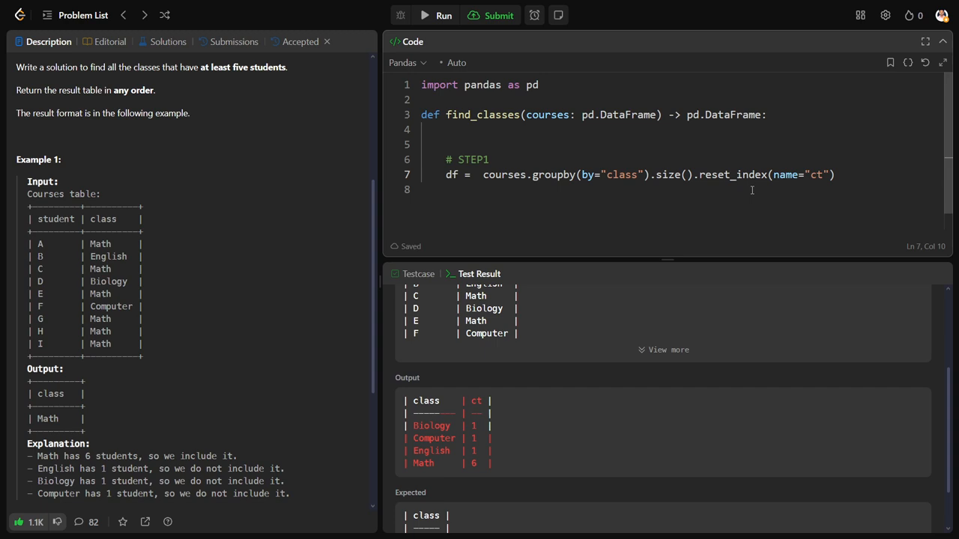
{"action": "type", "text": "#"}
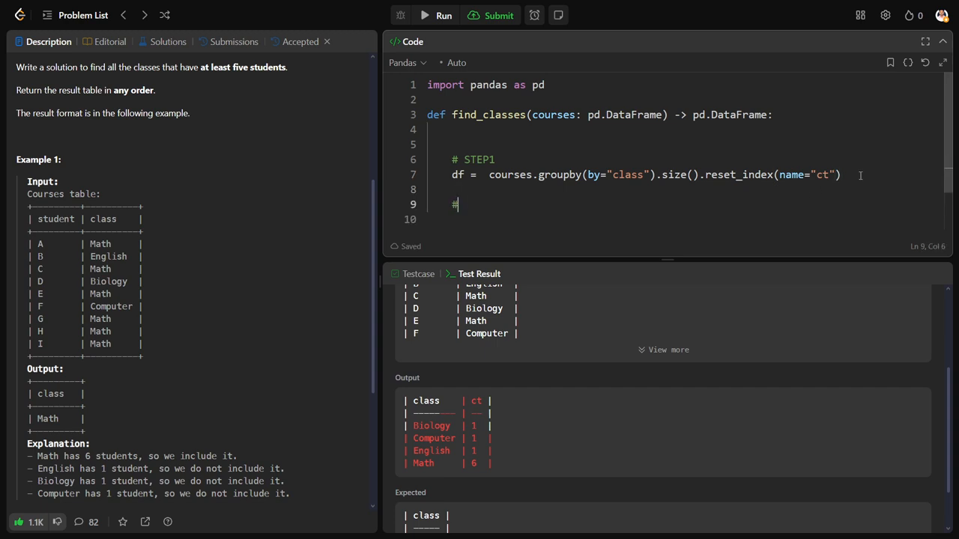
{"action": "type", "text": "step 2"}
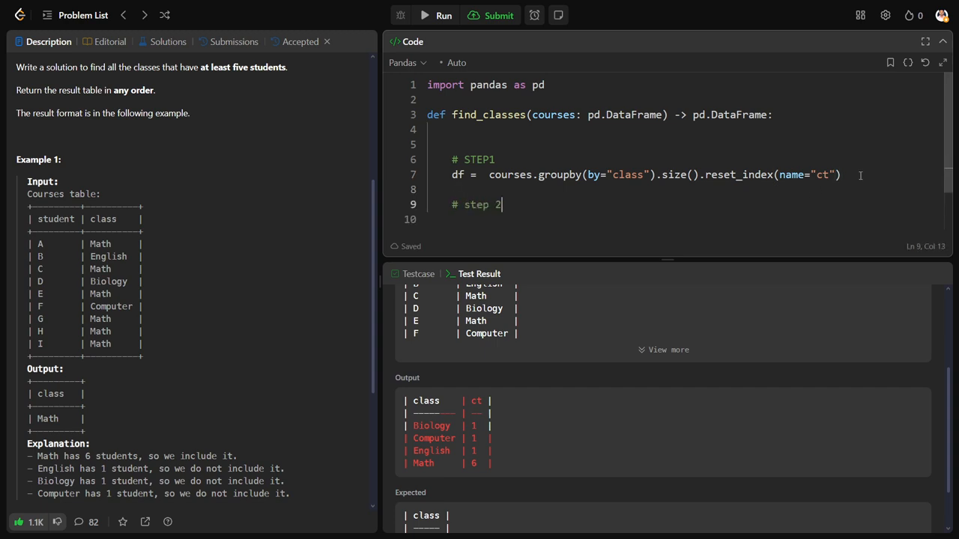
{"action": "type", "text": "r"}
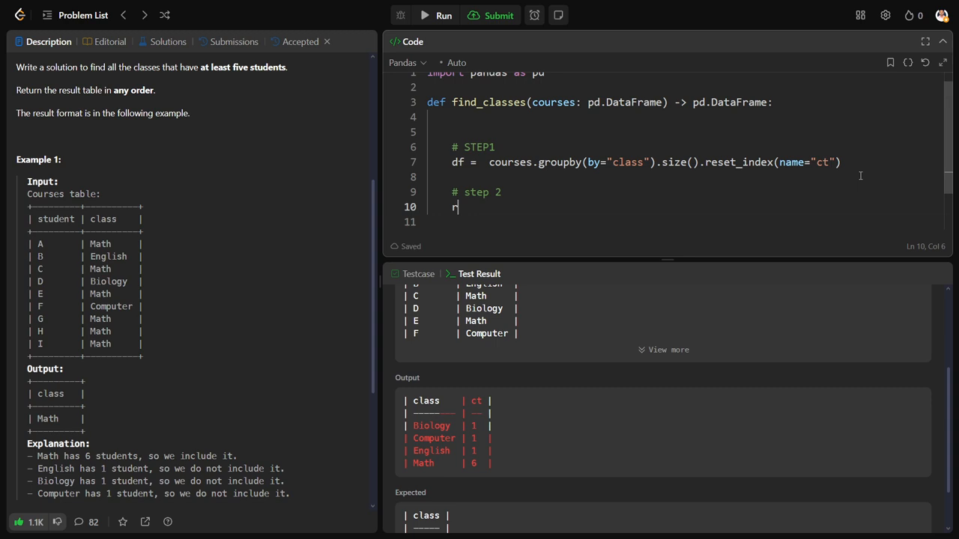
{"action": "type", "text": "df ="}
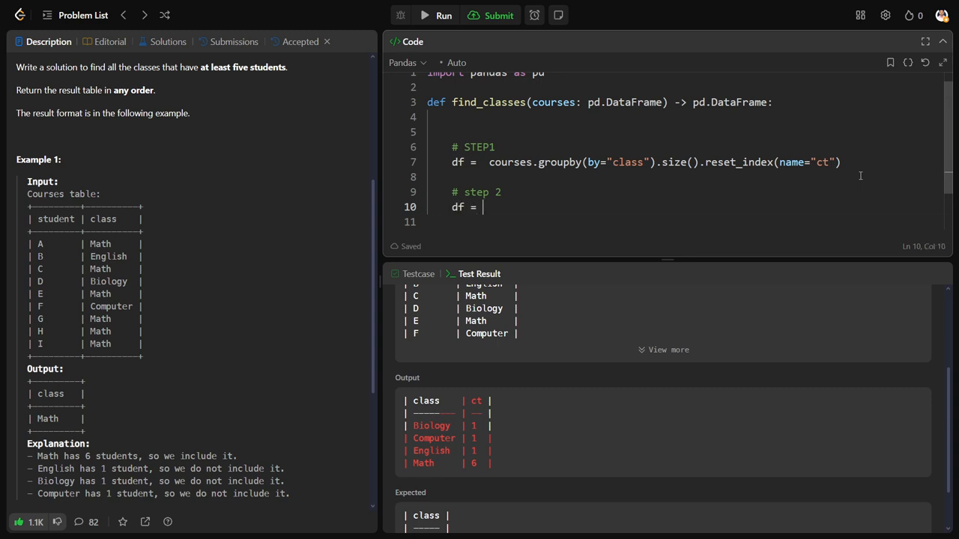
{"action": "type", "text": "df[\"\"]"}
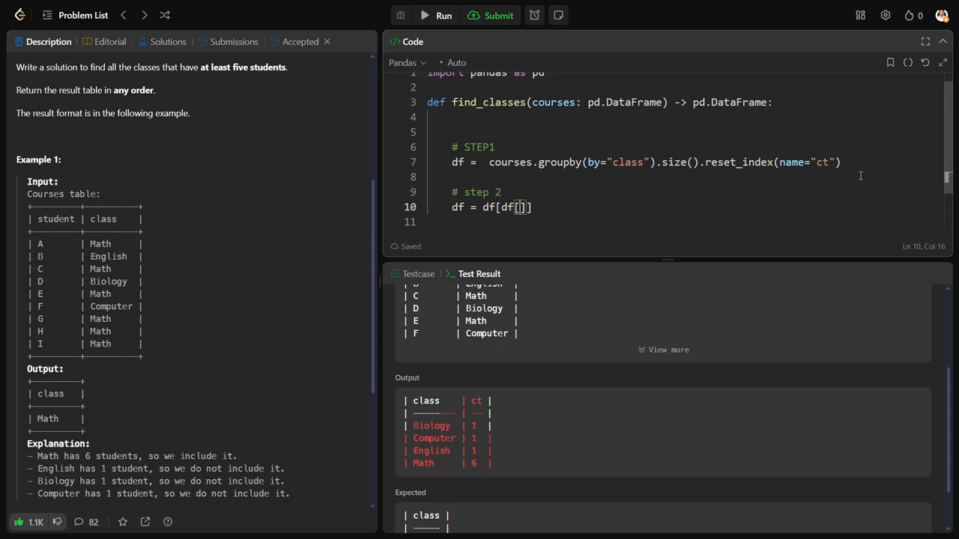
{"action": "type", "text": "\"ct\""}
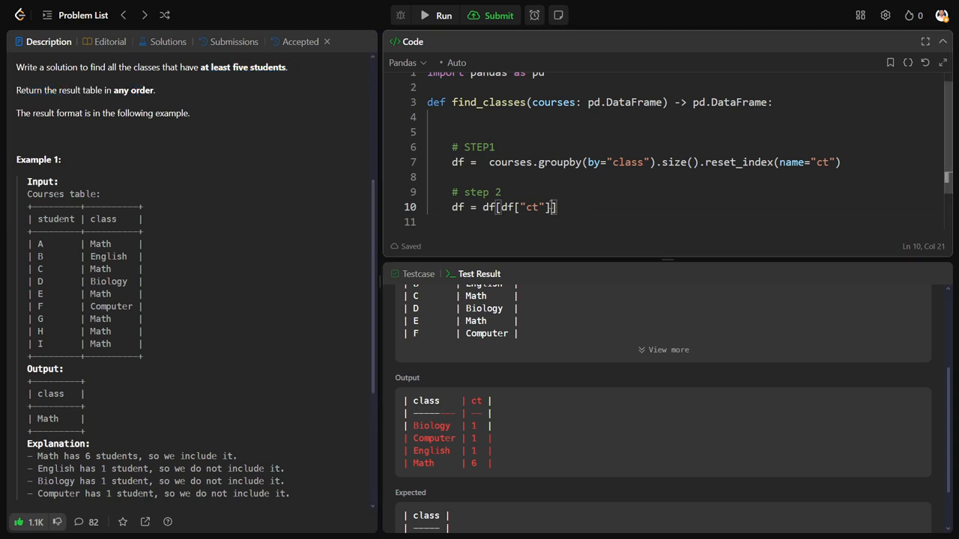
{"action": "type", "text": ">="}
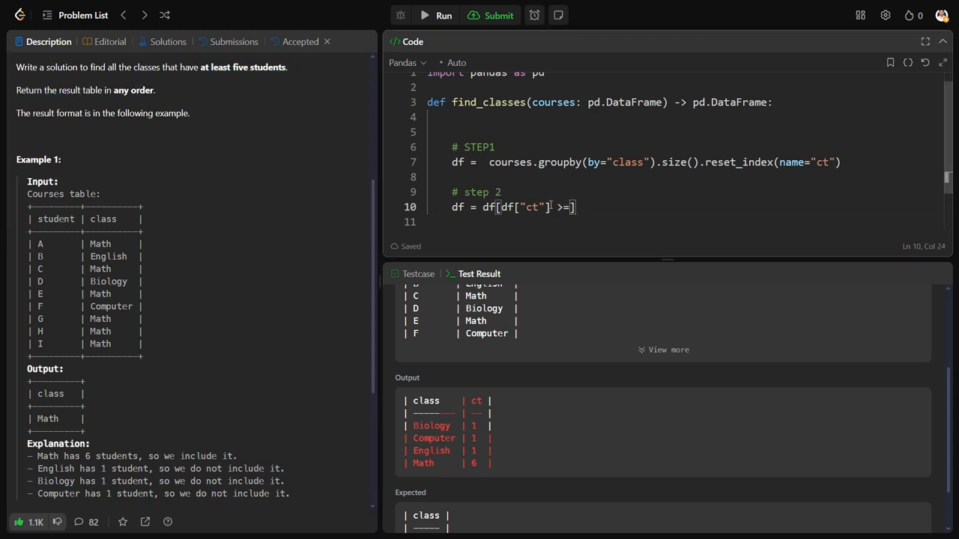
{"action": "type", "text": "5"}
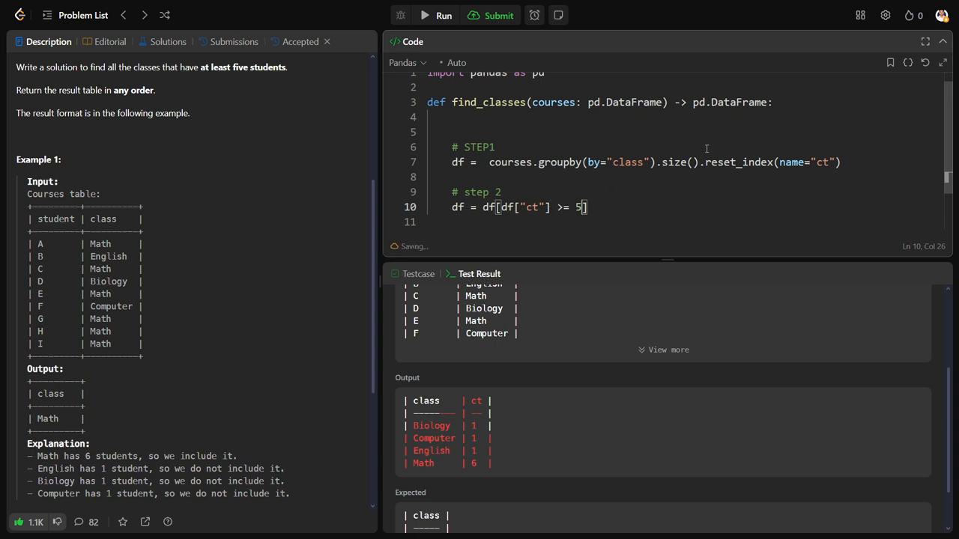
{"action": "type", "text": "ret"}
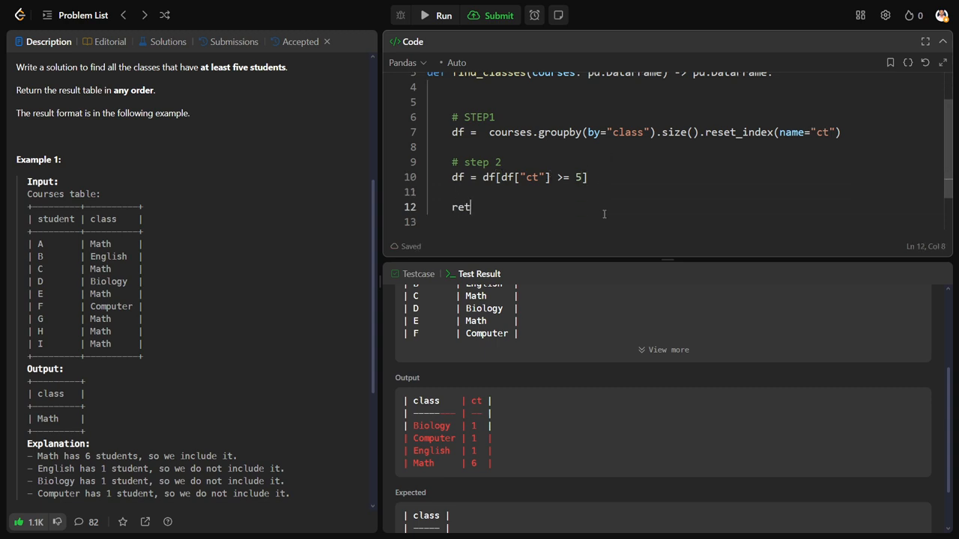
{"action": "type", "text": "urn df"}
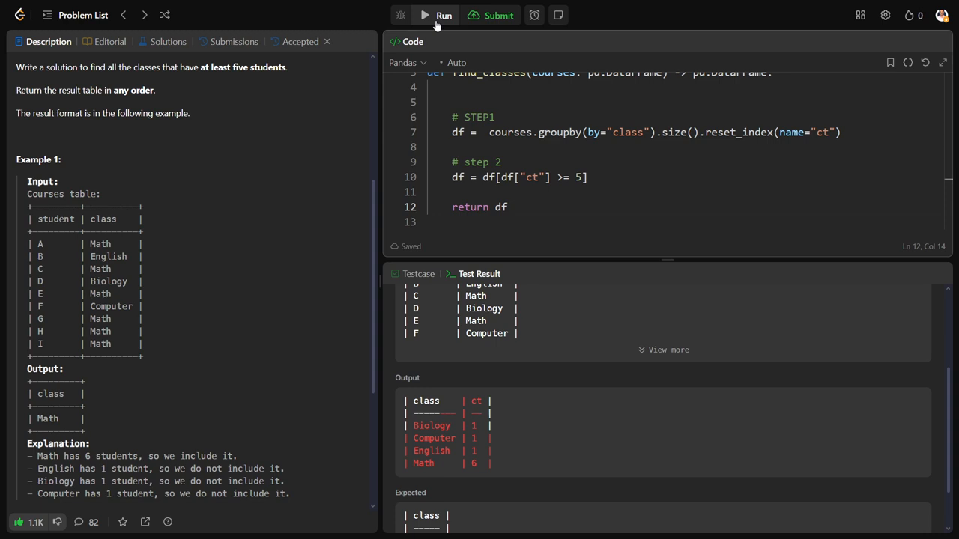
{"action": "left_click", "coordinate": [444, 15]}
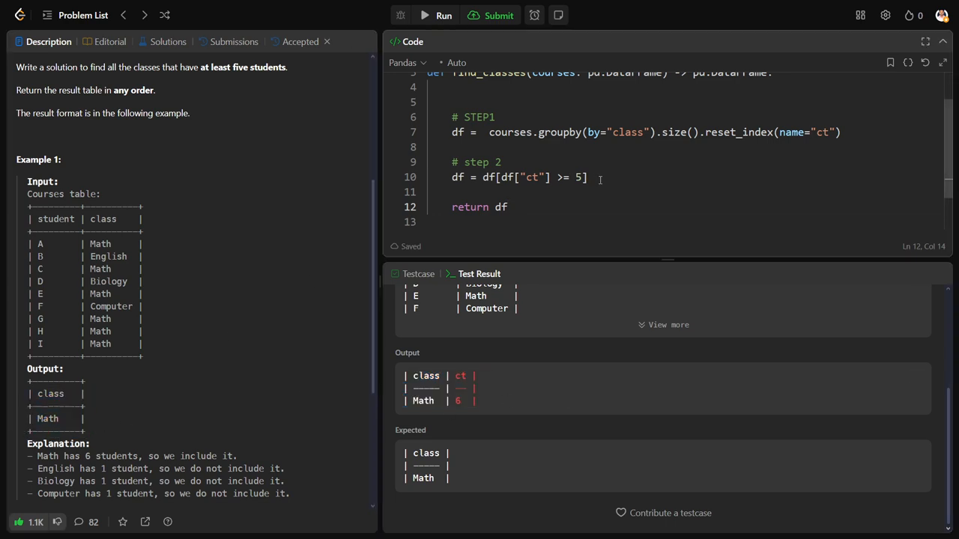
- Add a # step 3 comment and return df[["class"]] as a DataFrame, rerunning until Accepted
{"action": "type", "text": "# step"}
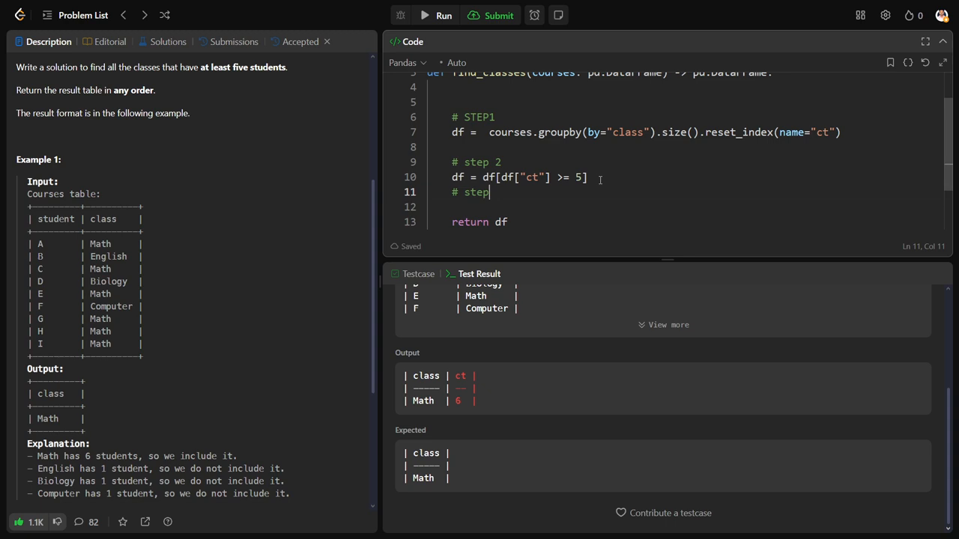
{"action": "type", "text": "2"}
{"action": "left_click", "coordinate": [686, 222]}
{"action": "type", "text": "["}
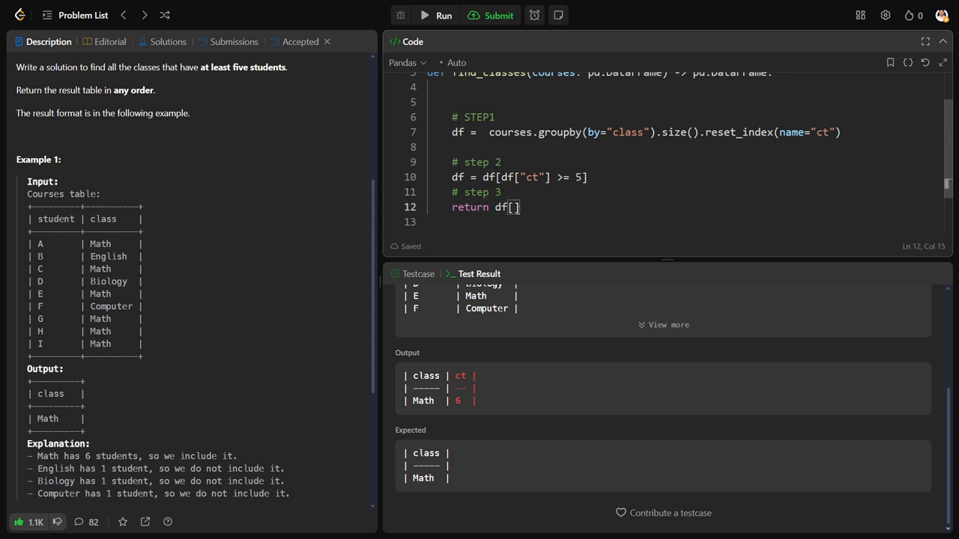
{"action": "type", "text": "\"class\""}
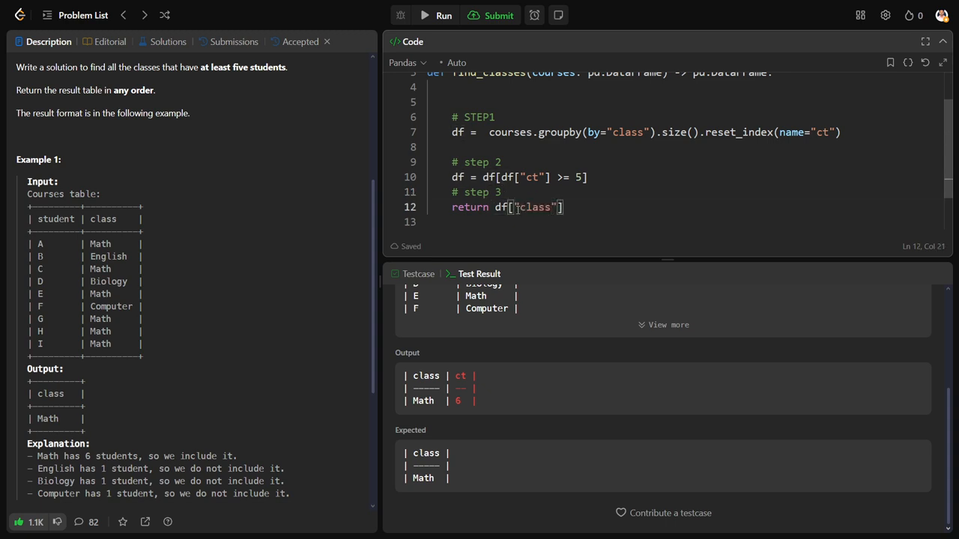
{"action": "left_click", "coordinate": [444, 15]}
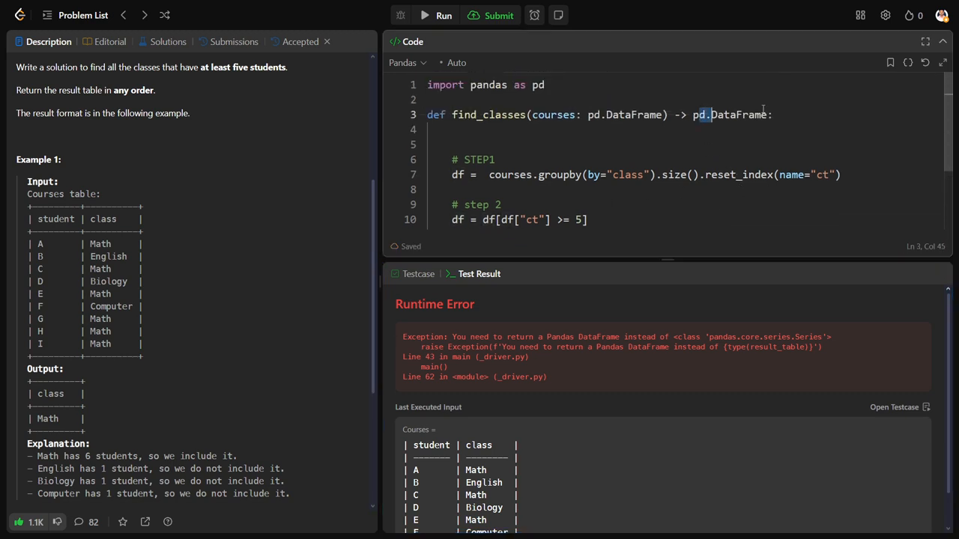
{"action": "scroll", "scroll_direction": "down", "scroll_amount": 3}
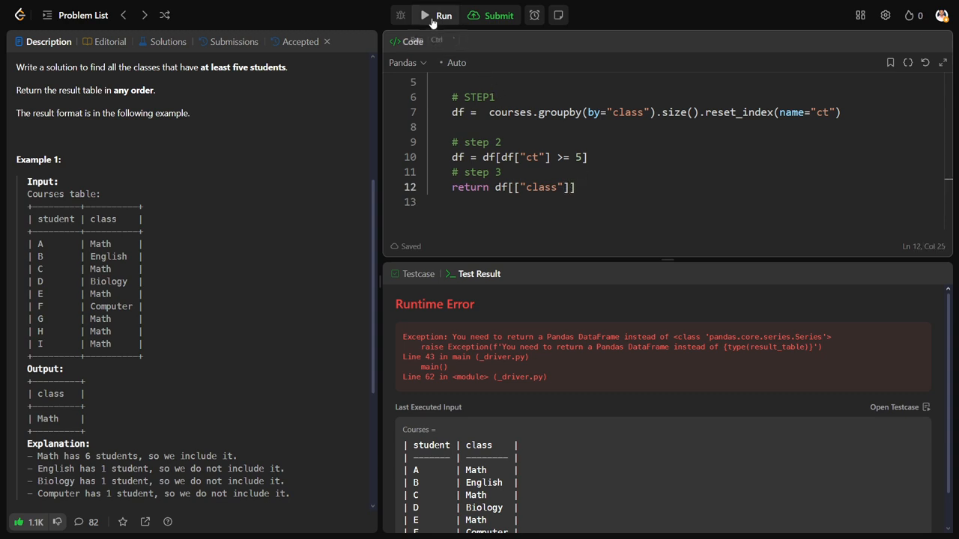
{"action": "left_click", "coordinate": [443, 15]}
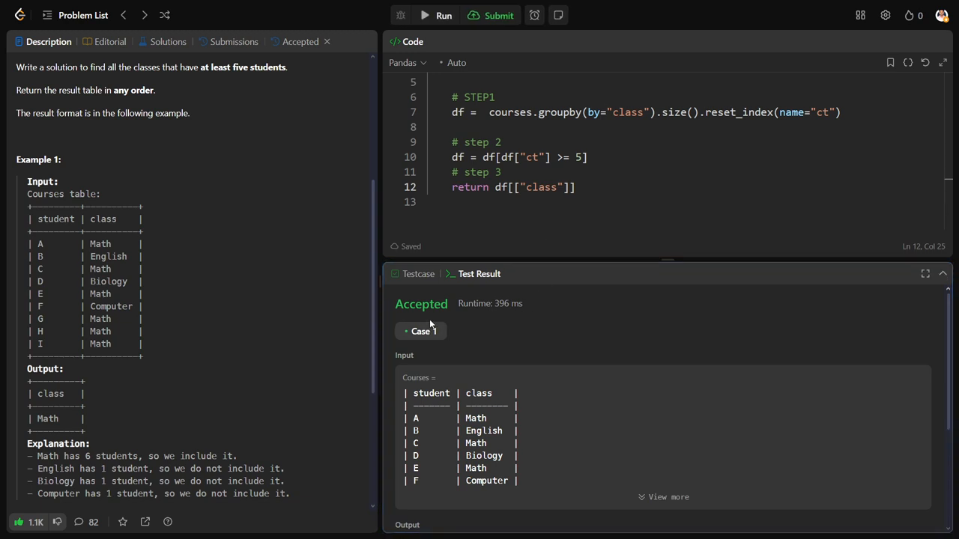
{"action": "scroll", "scroll_direction": "down", "scroll_amount": 3}
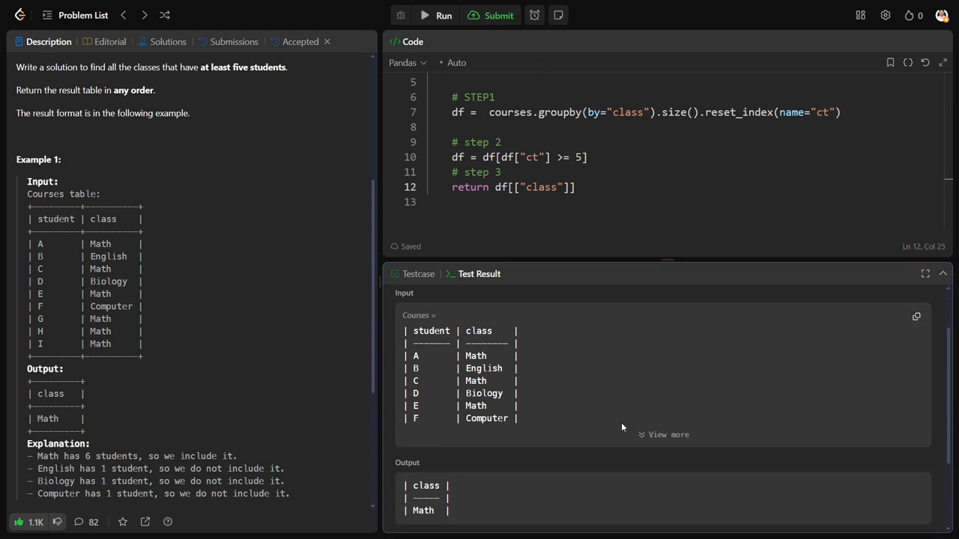
{"action": "left_click", "coordinate": [498, 15]}
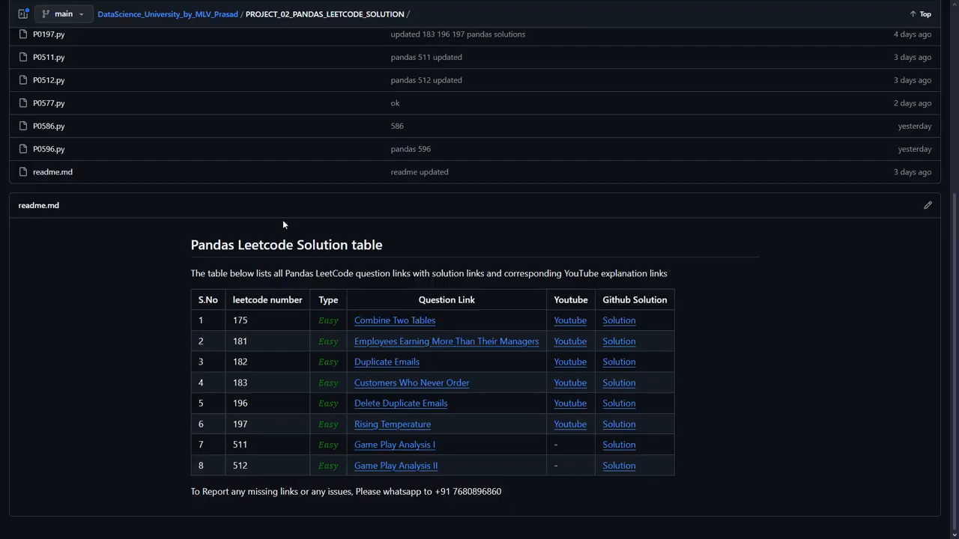
- Scroll through the GitHub Pandas LeetCode solutions folder and its readme table
{"action": "scroll", "scroll_direction": "up", "scroll_amount": 3}
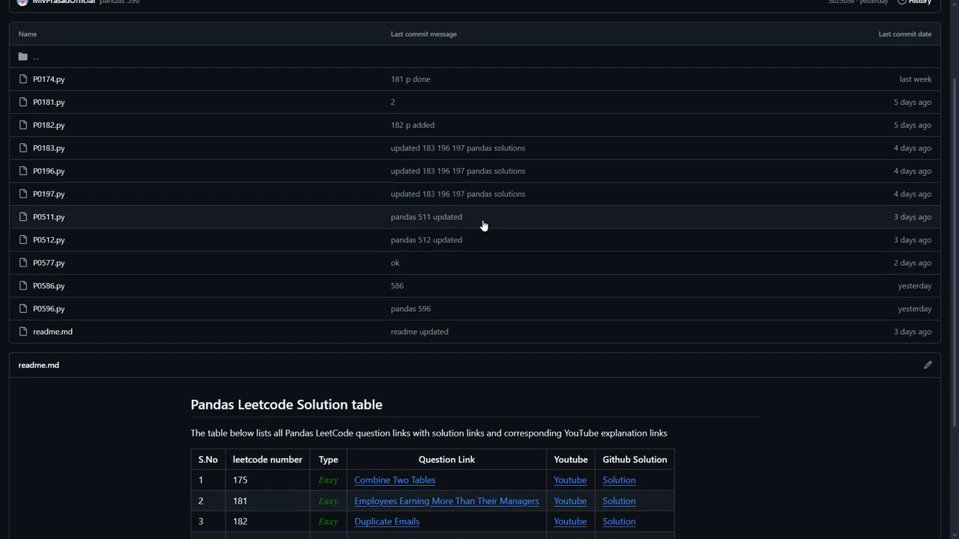
{"action": "mouse_move", "coordinate": [442, 193]}
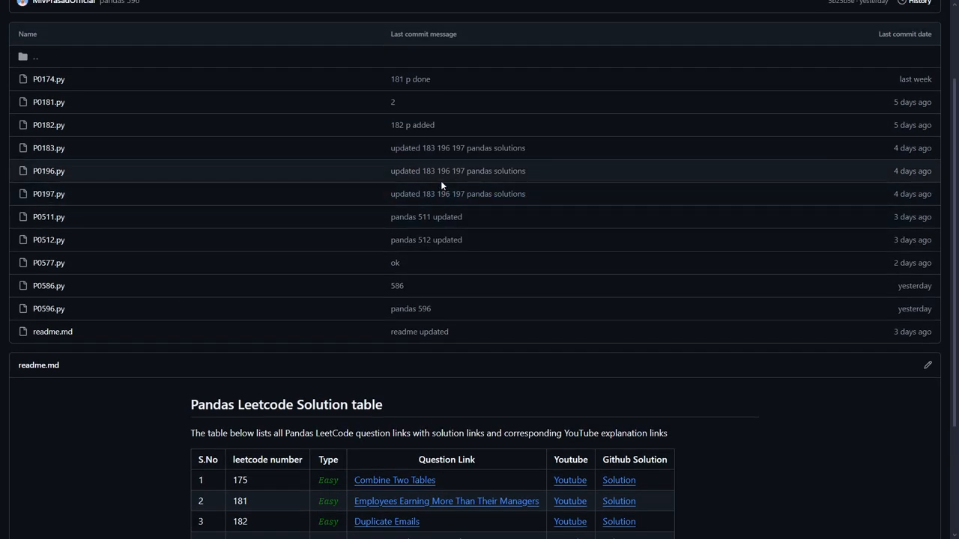
{"action": "scroll", "scroll_direction": "down", "scroll_amount": 3}
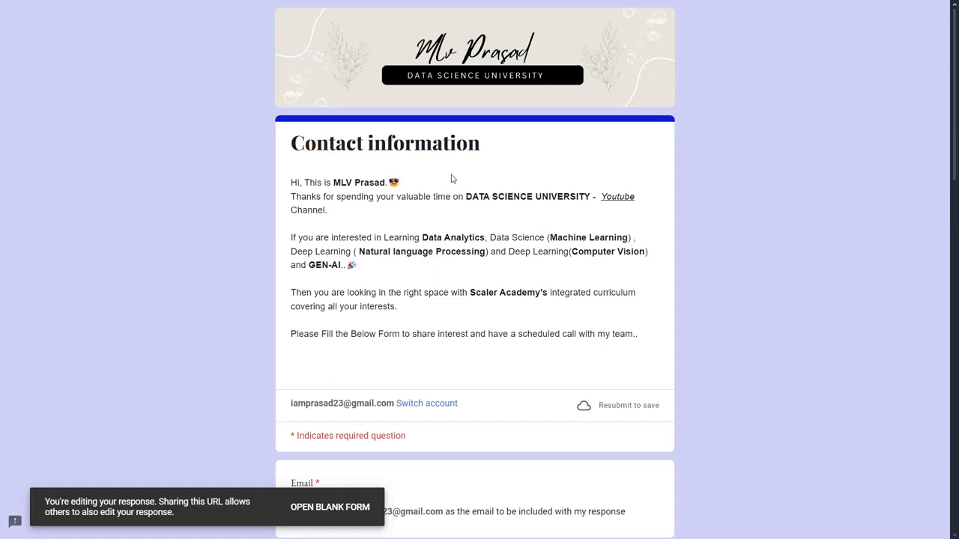
{"action": "mouse_move", "coordinate": [470, 163]}
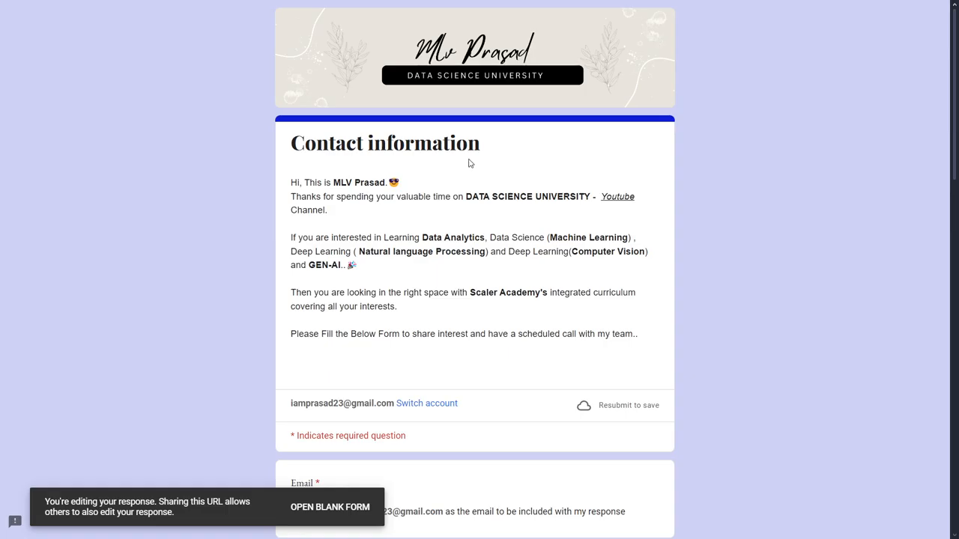